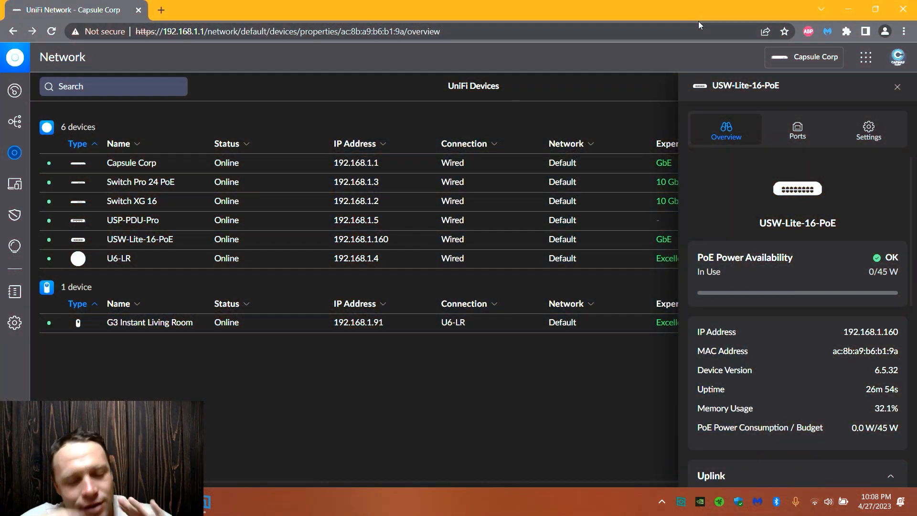
pyautogui.moveTo(762, 139)
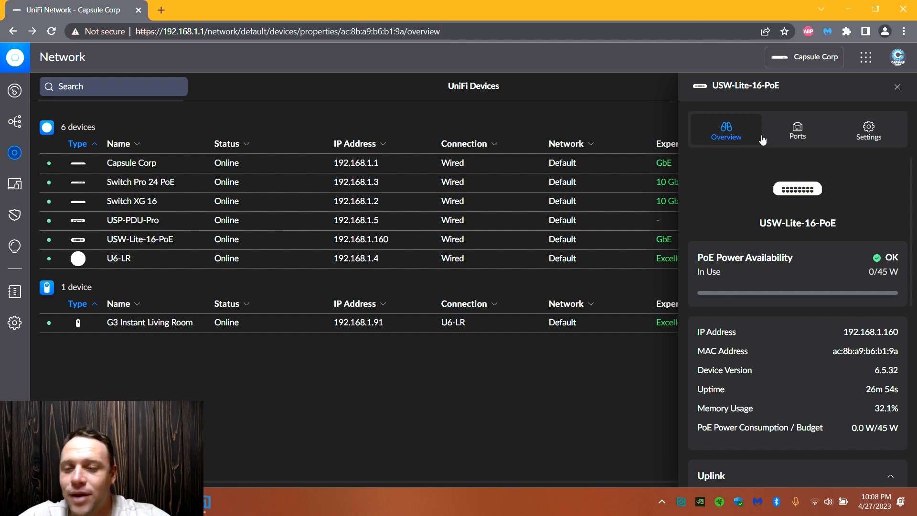
pyautogui.moveTo(806, 173)
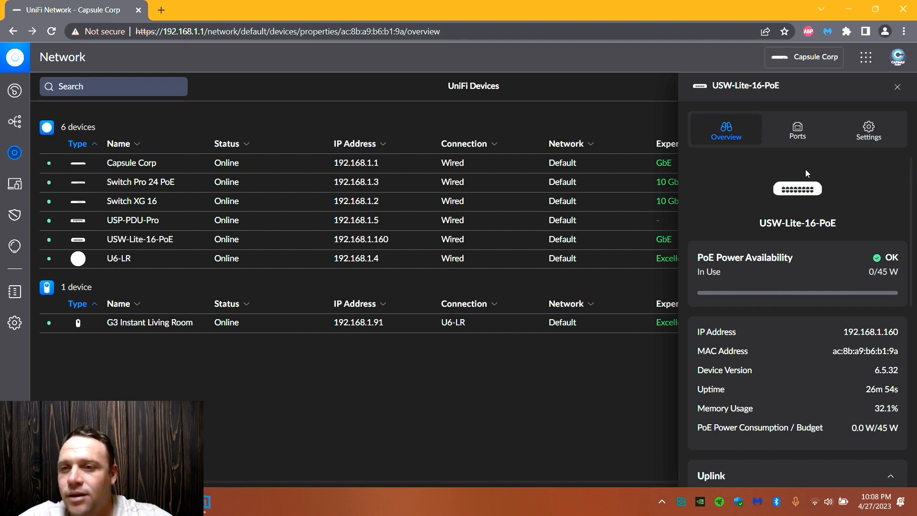
pyautogui.moveTo(720, 286)
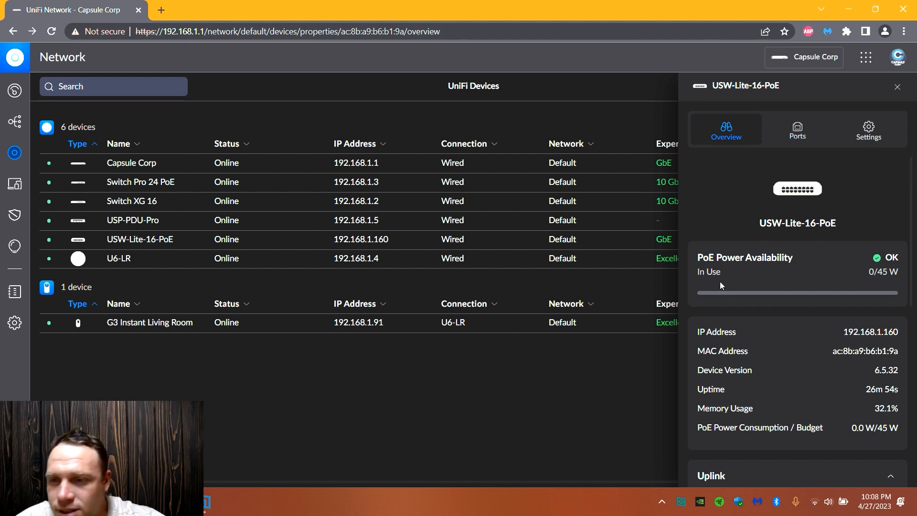
pyautogui.moveTo(861, 287)
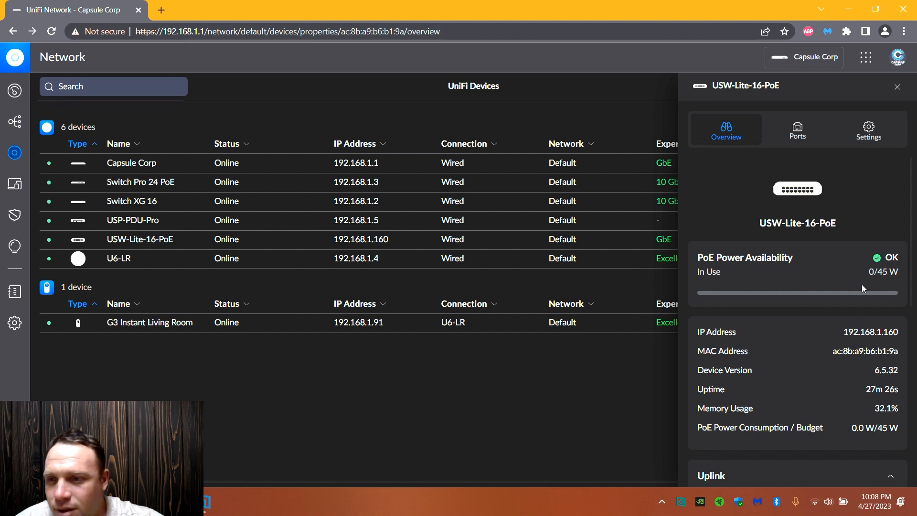
pyautogui.moveTo(860, 302)
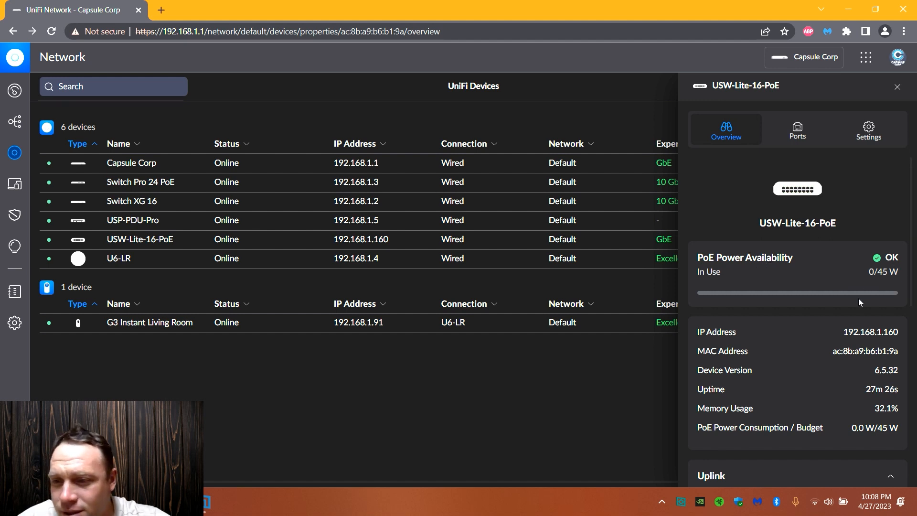
pyautogui.moveTo(885, 328)
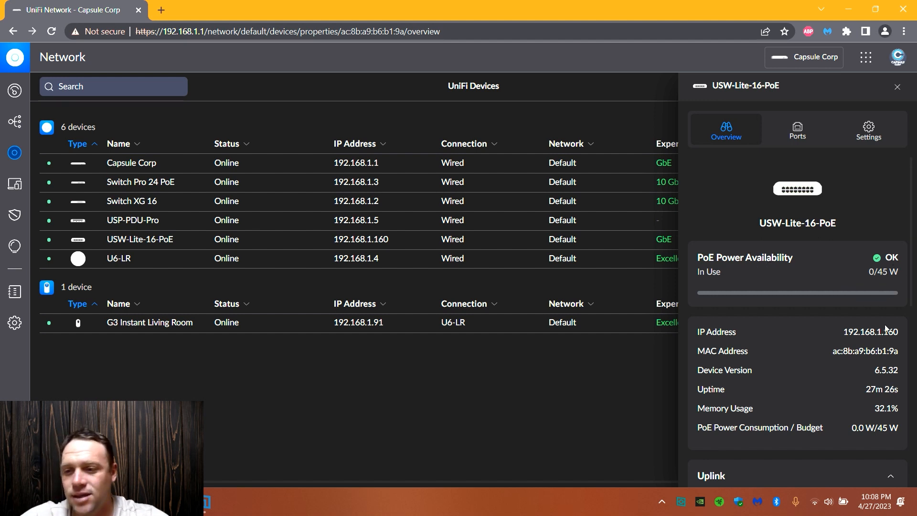
# - Review the switch overview panel, then switch to its Settings view
pyautogui.scroll(-3)
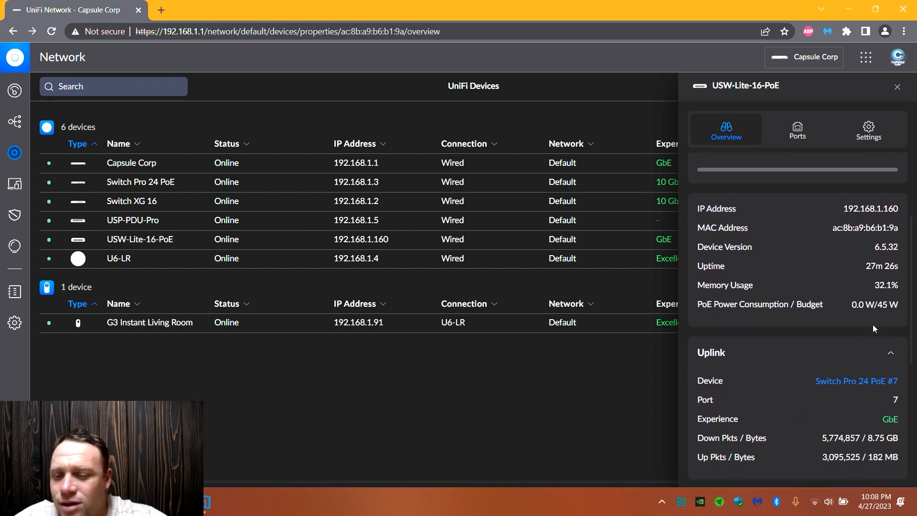
pyautogui.scroll(-3)
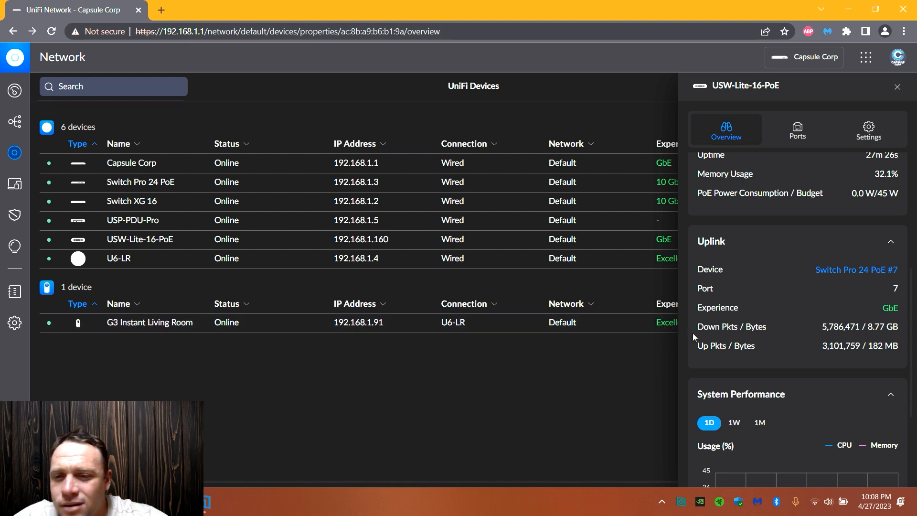
pyautogui.moveTo(817, 264)
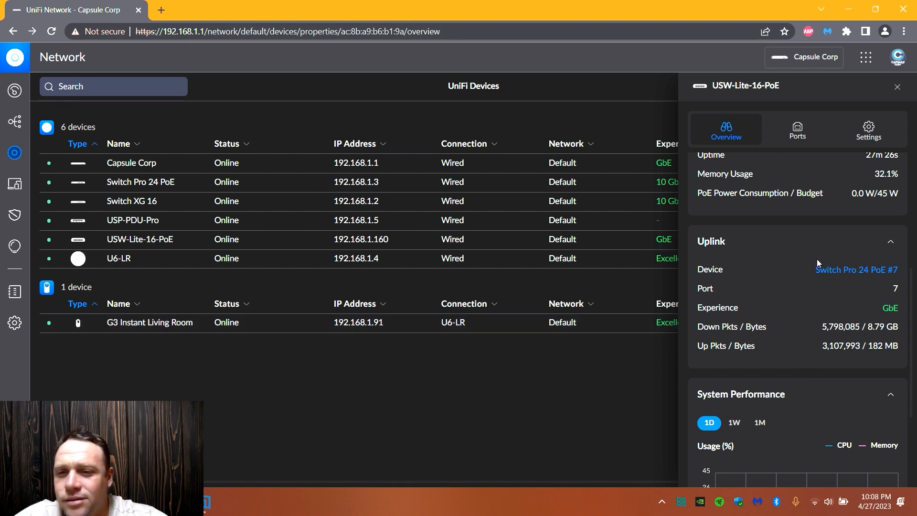
pyautogui.scroll(-3)
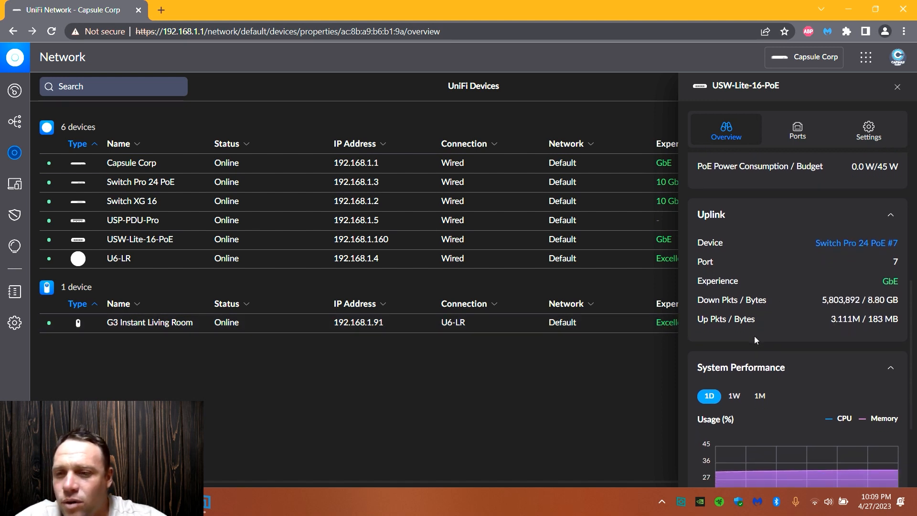
pyautogui.scroll(-3)
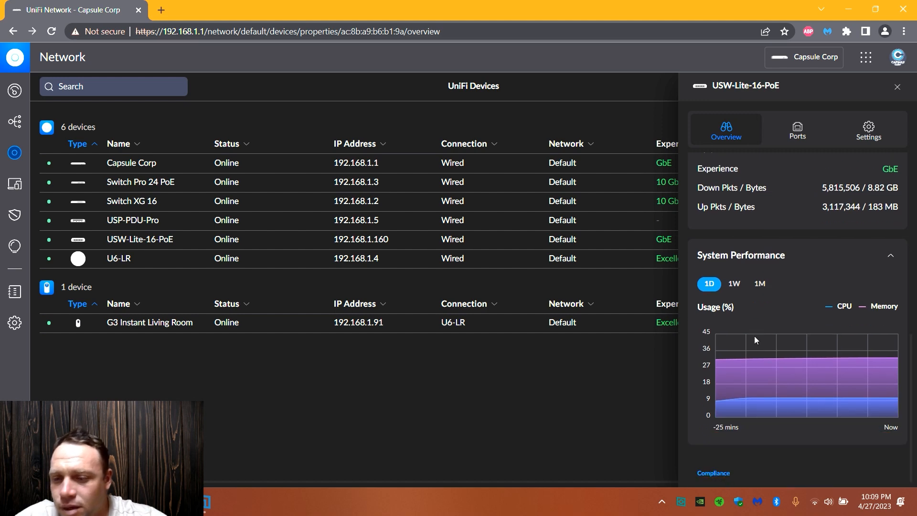
pyautogui.scroll(3)
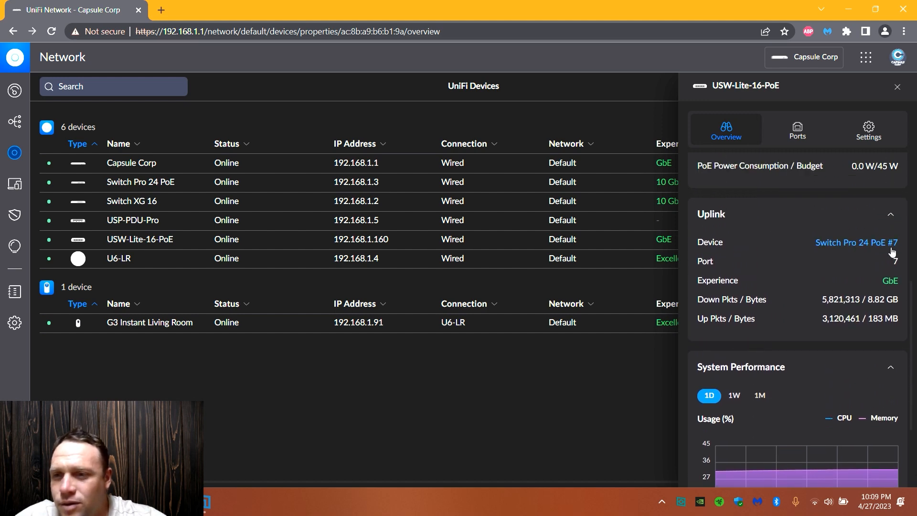
pyautogui.scroll(3)
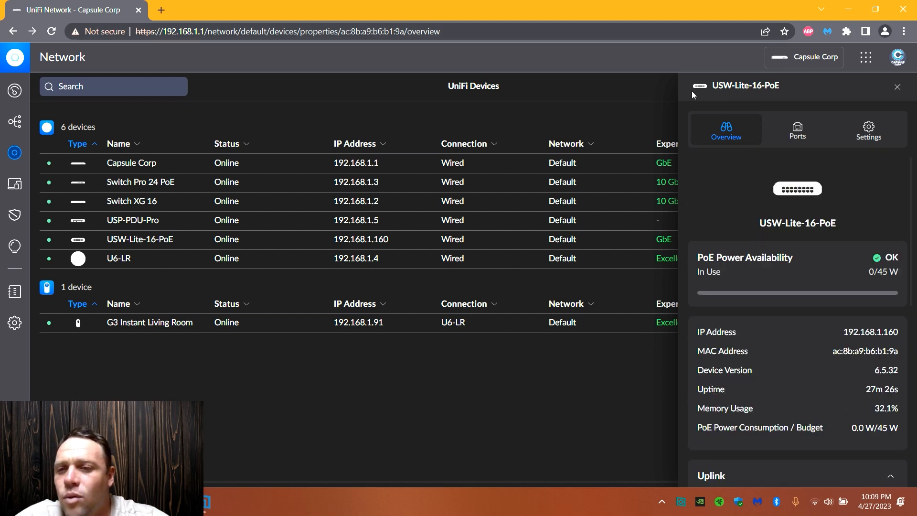
pyautogui.click(869, 130)
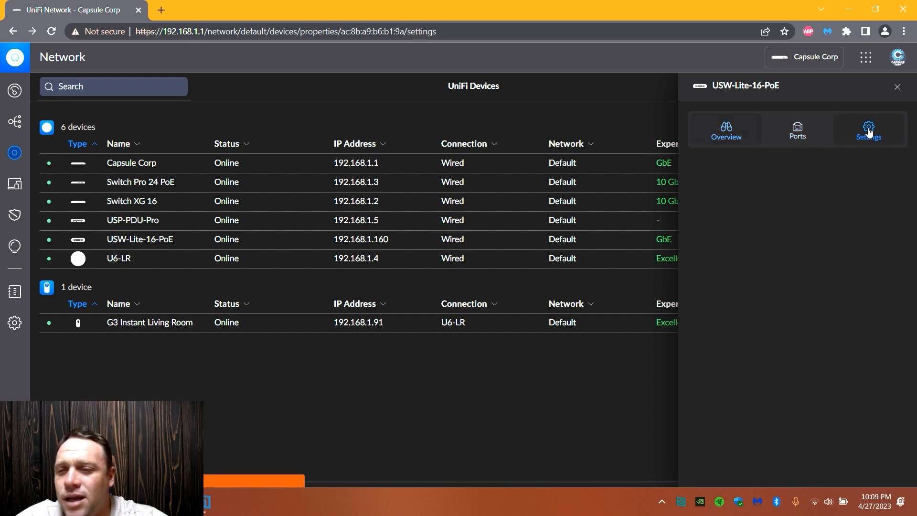
pyautogui.click(869, 129)
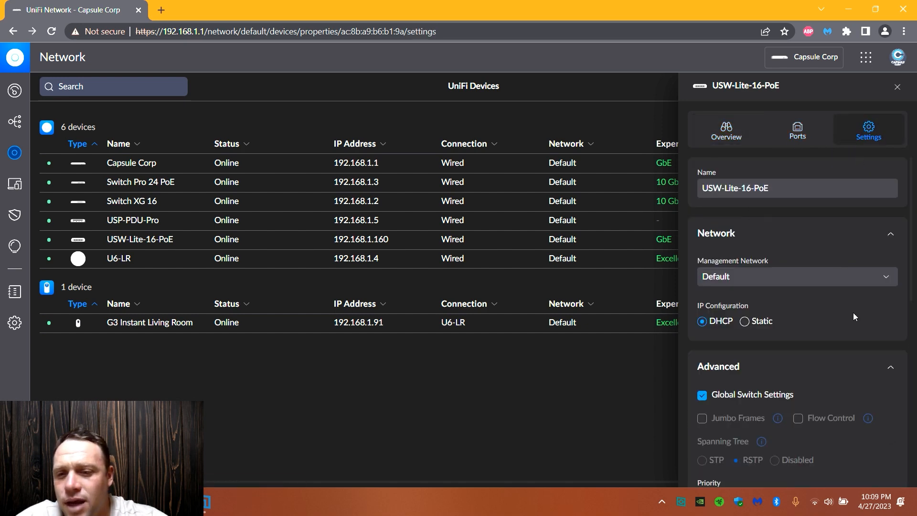
# - Reach the System section, start a manual firmware update and dismiss its warning
pyautogui.scroll(-3)
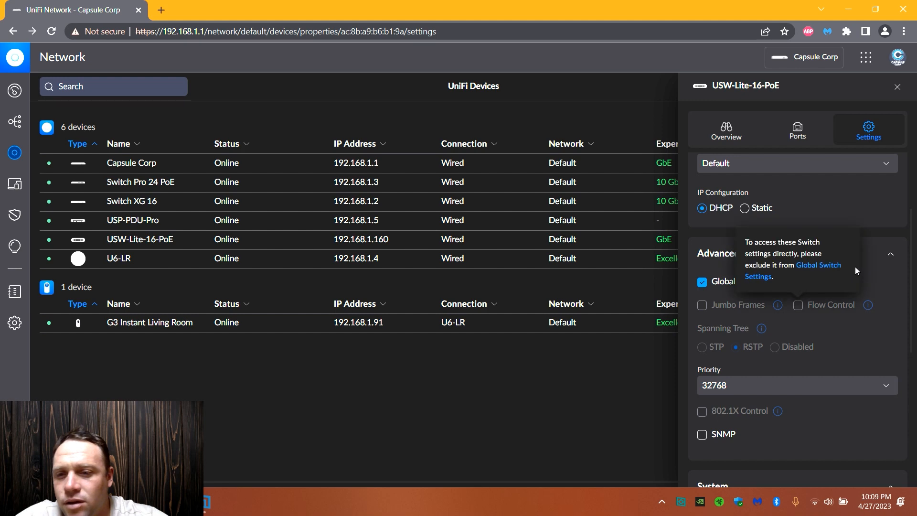
pyautogui.moveTo(819, 218)
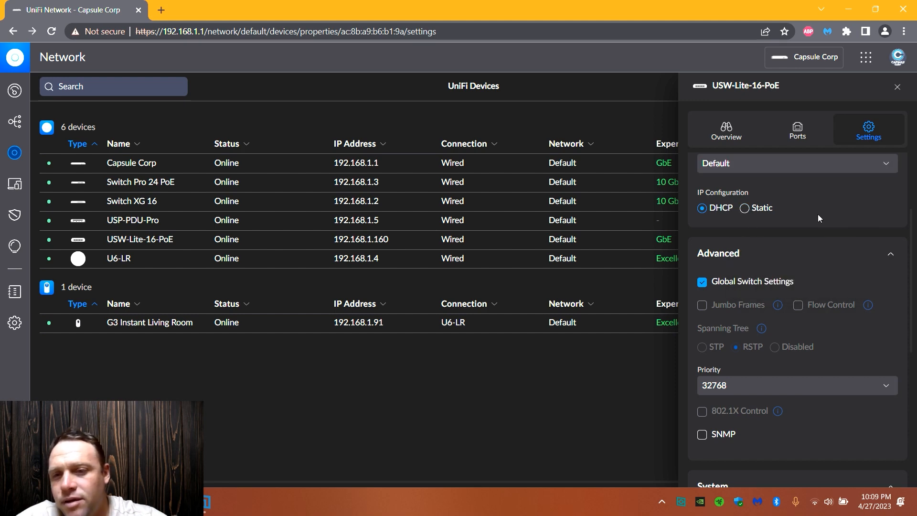
pyautogui.scroll(-3)
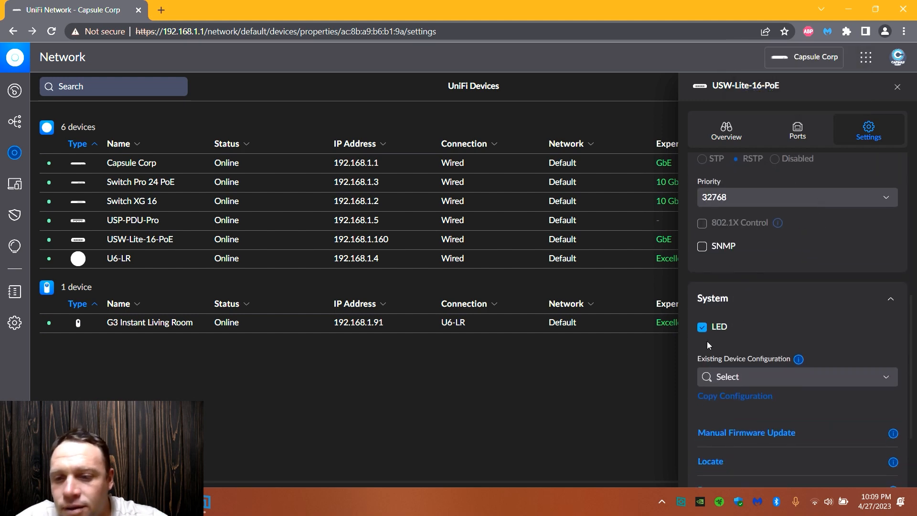
pyautogui.scroll(-3)
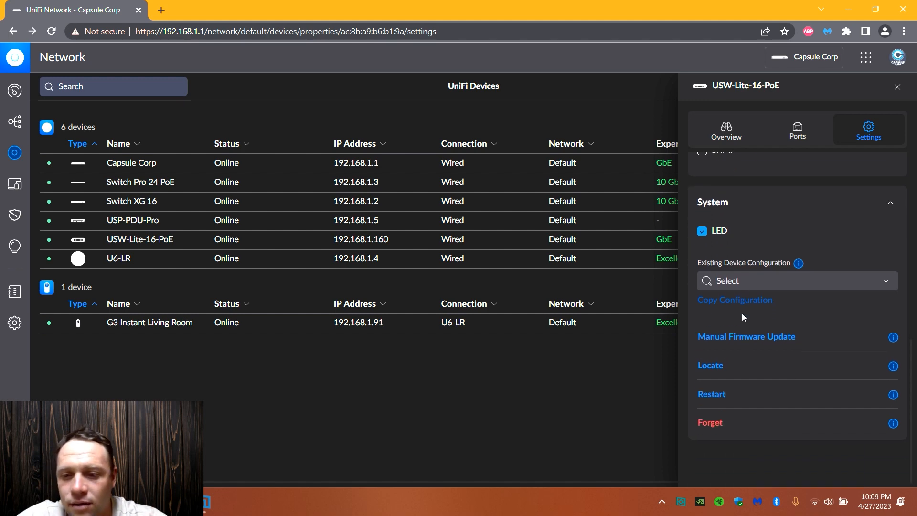
pyautogui.moveTo(750, 346)
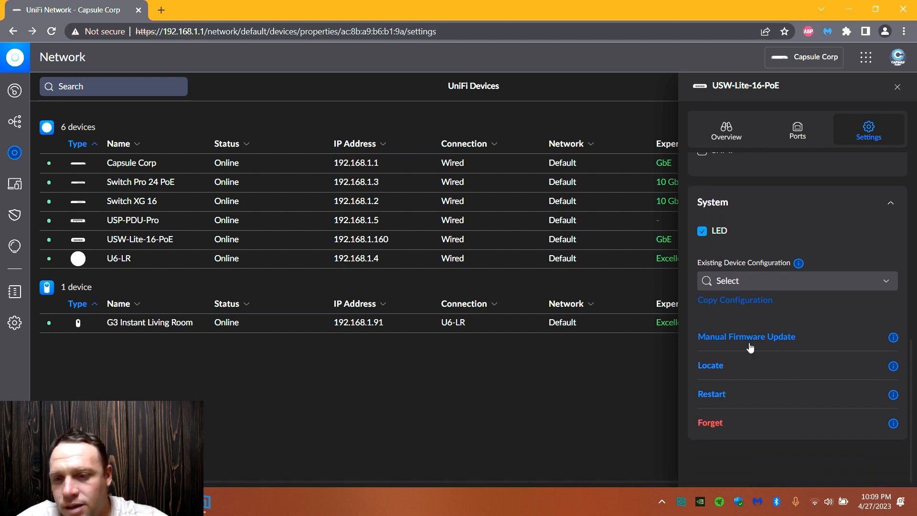
pyautogui.click(746, 336)
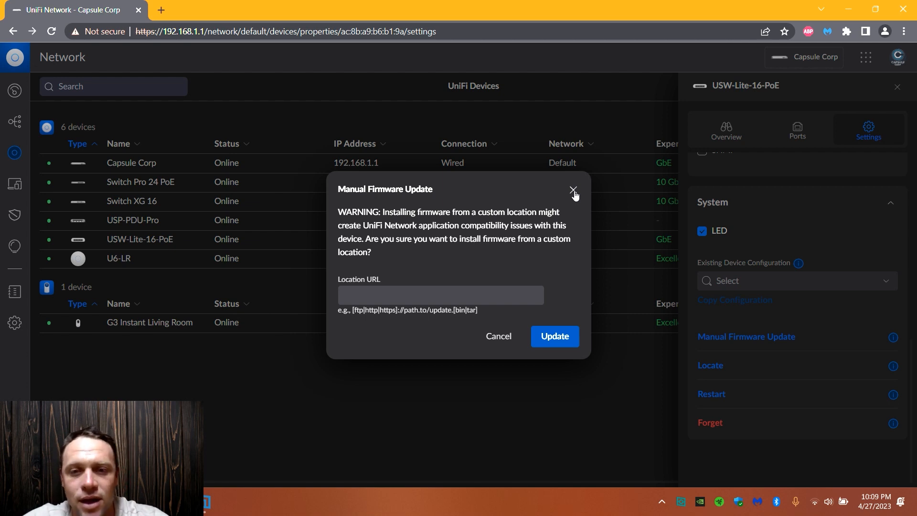
pyautogui.click(573, 191)
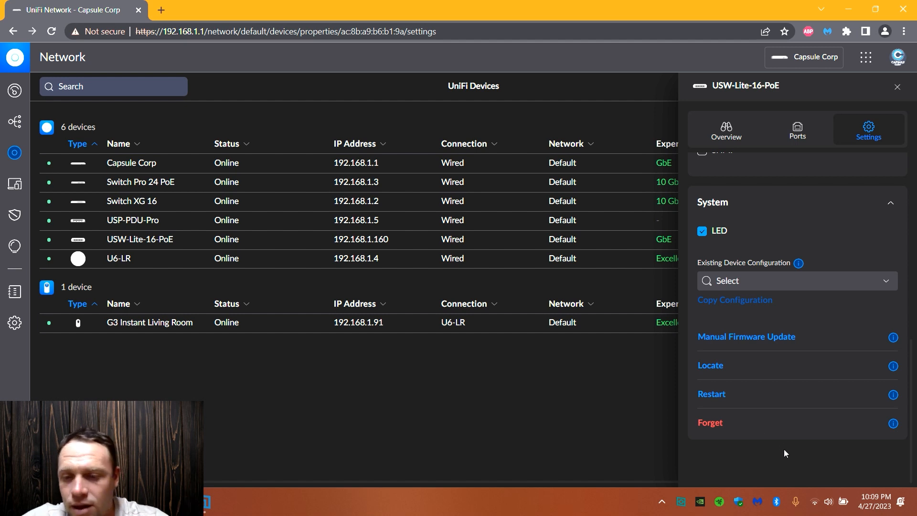
pyautogui.moveTo(710, 365)
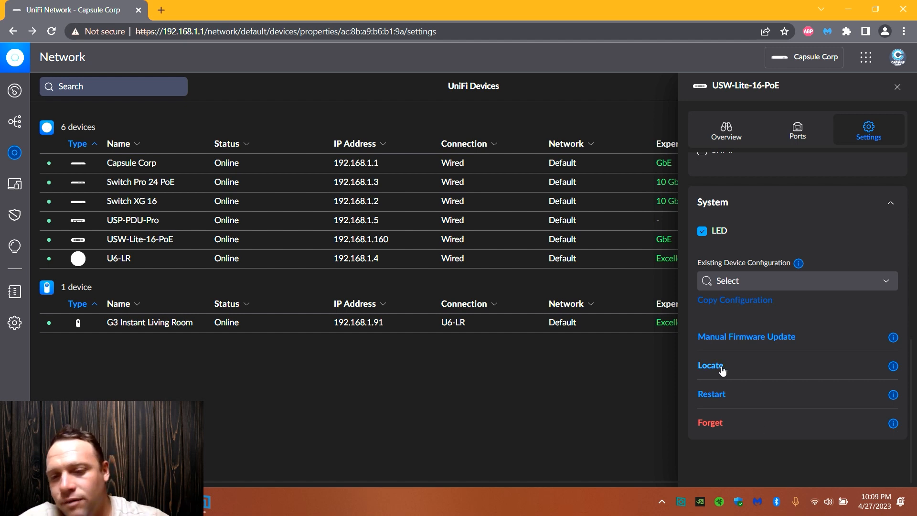
pyautogui.moveTo(741, 437)
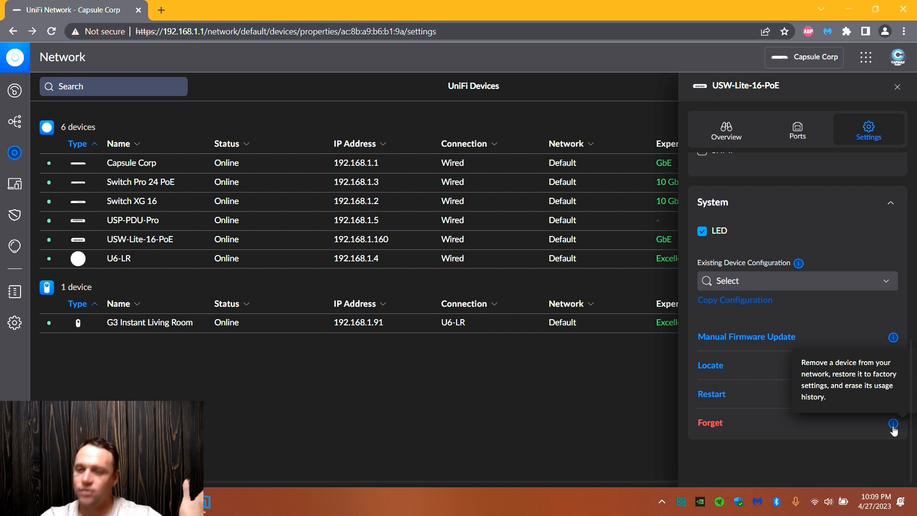
pyautogui.moveTo(783, 126)
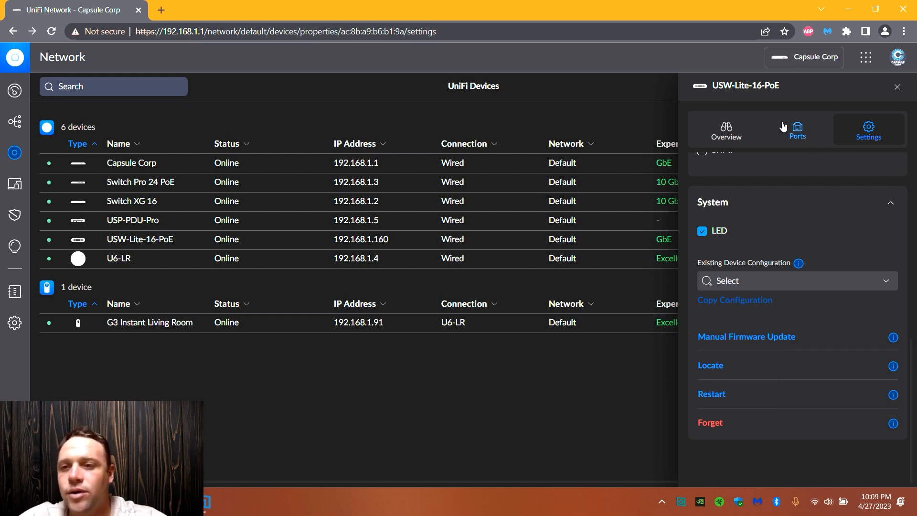
# - In the Ports manager, select port 1 and review its available Port Profile choices
pyautogui.click(797, 129)
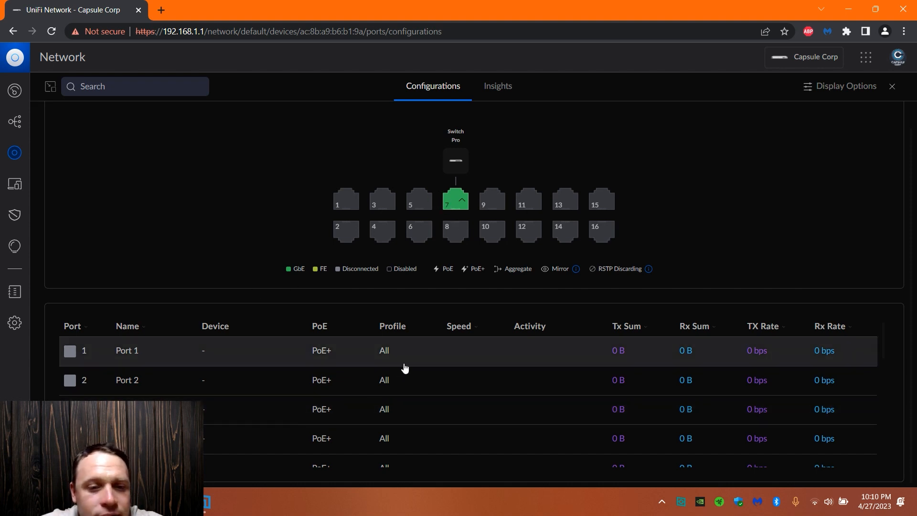
pyautogui.click(346, 198)
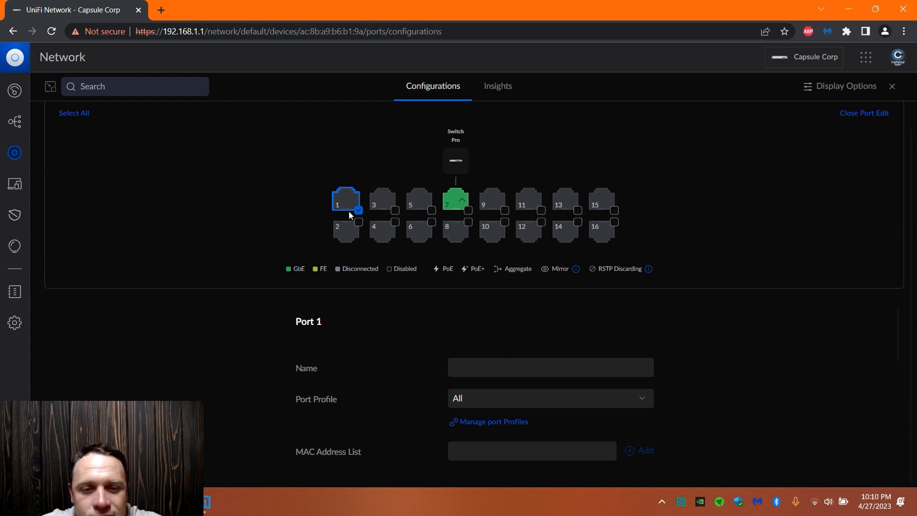
pyautogui.scroll(-3)
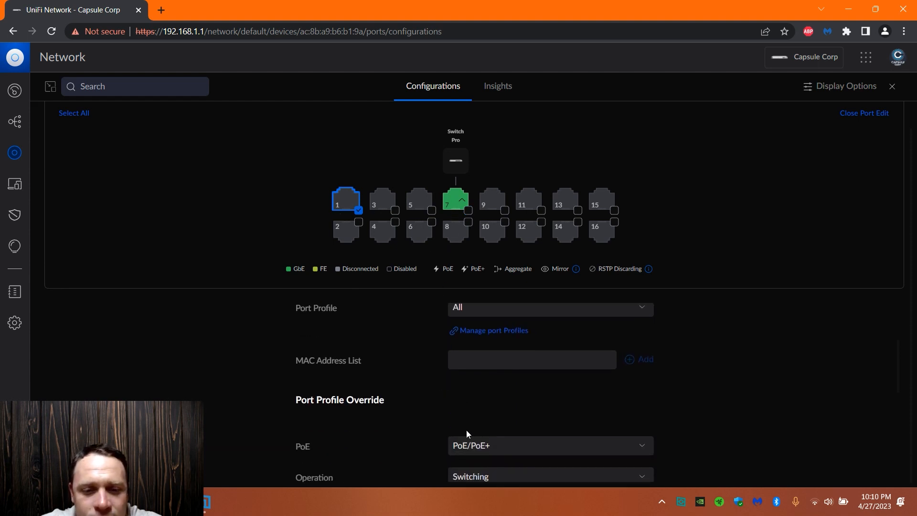
pyautogui.click(549, 307)
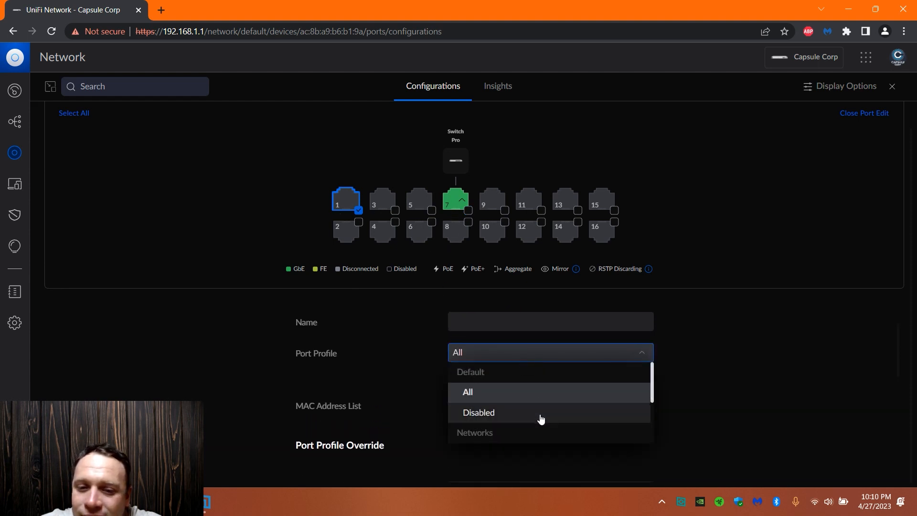
pyautogui.scroll(-3)
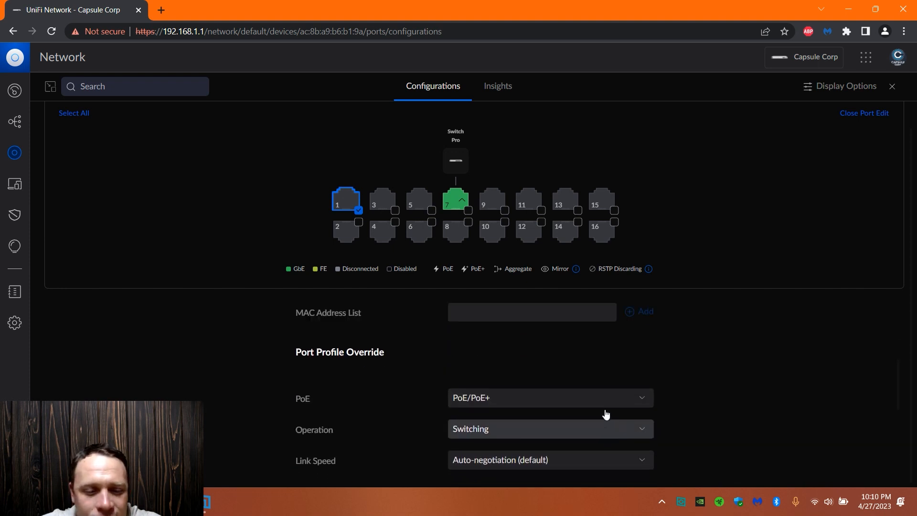
pyautogui.scroll(3)
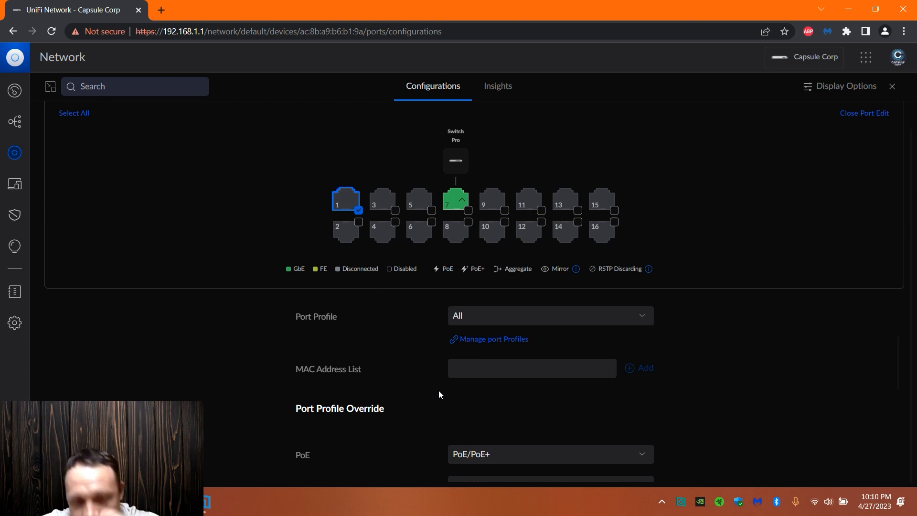
pyautogui.moveTo(636, 367)
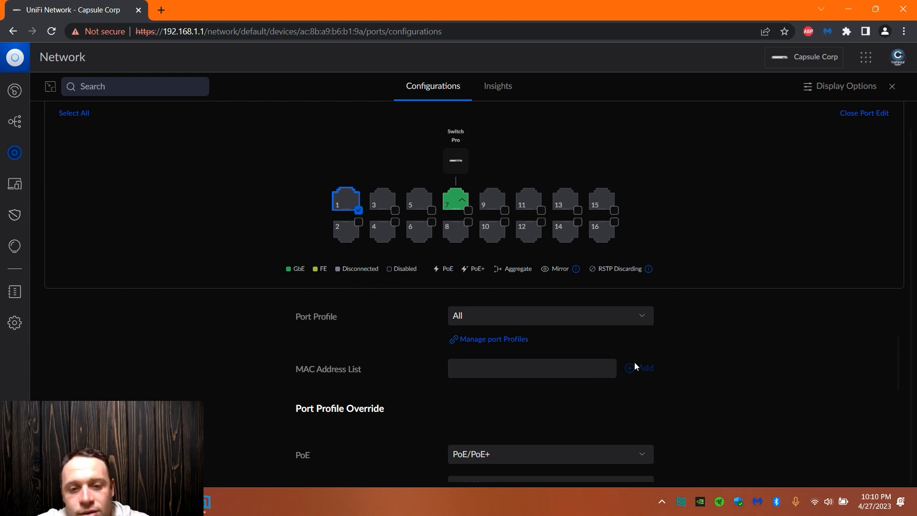
# - Review port 1's PoE mode and operation, keeping PoE/PoE+ and Switching
pyautogui.click(531, 367)
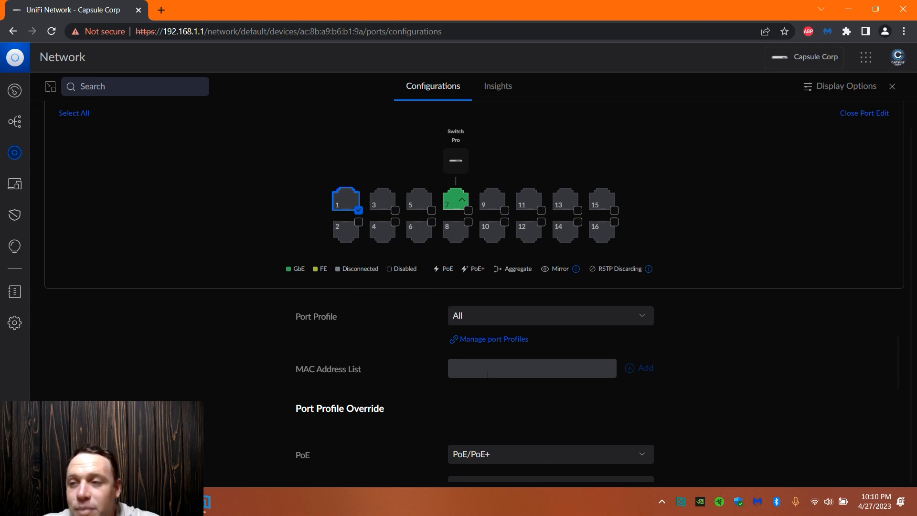
pyautogui.scroll(-3)
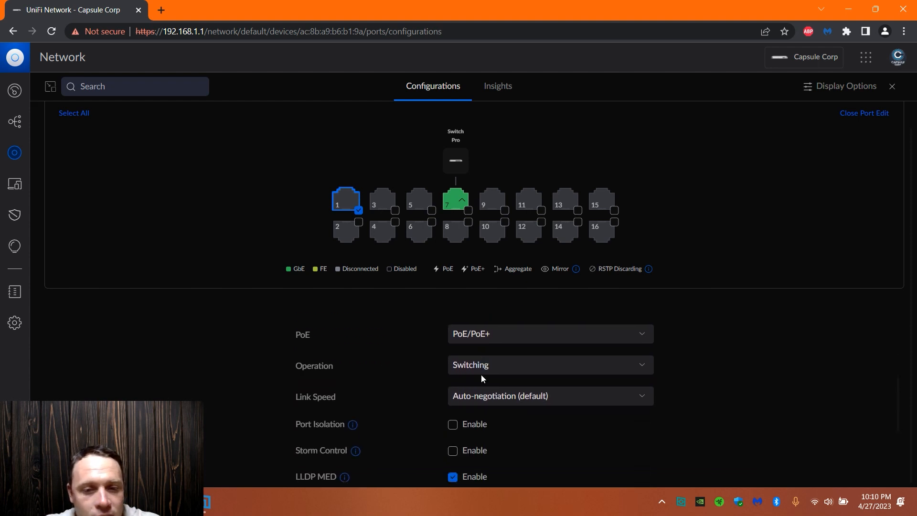
pyautogui.click(548, 334)
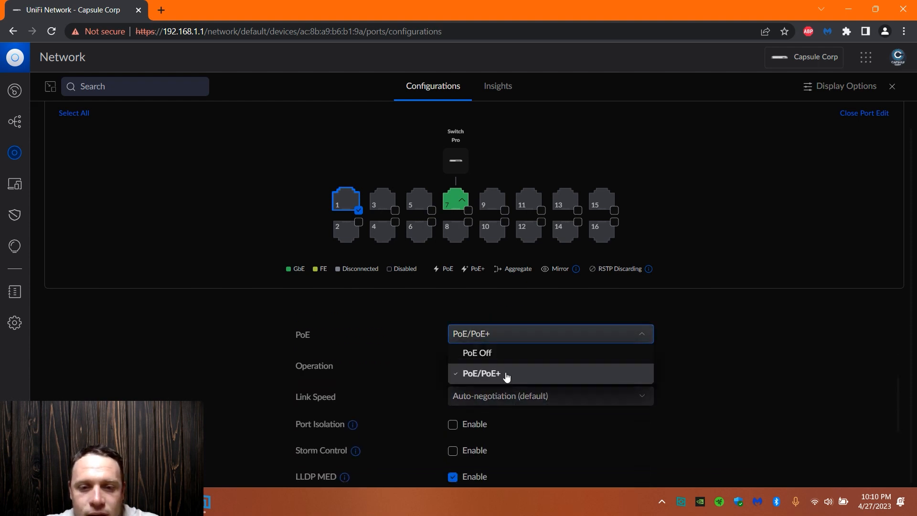
pyautogui.click(481, 374)
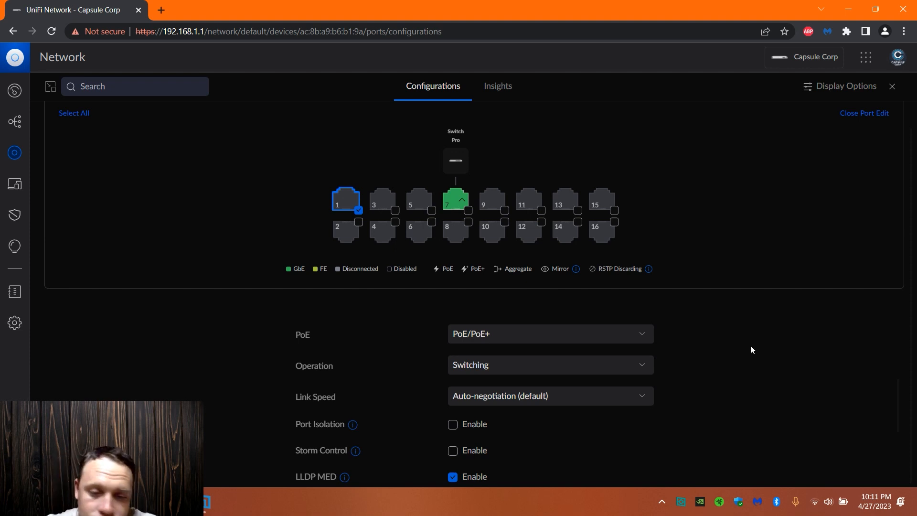
pyautogui.moveTo(538, 382)
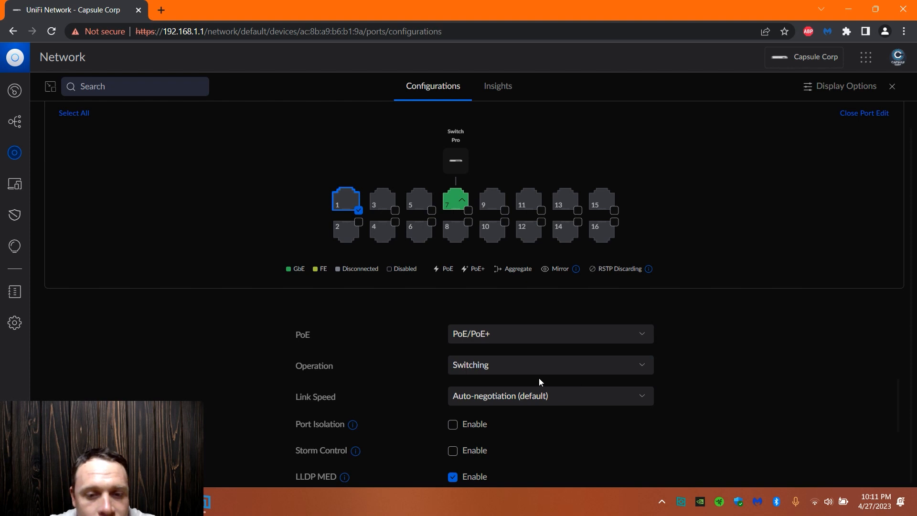
pyautogui.click(548, 364)
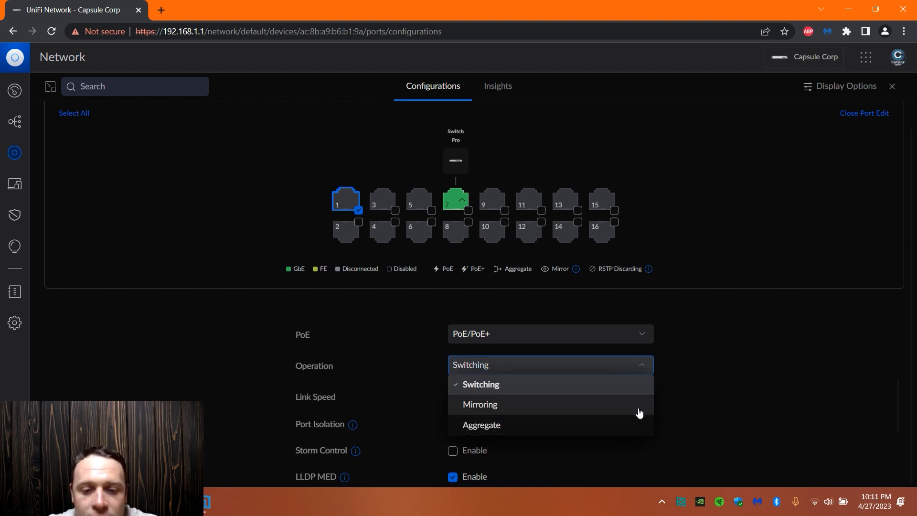
pyautogui.click(481, 384)
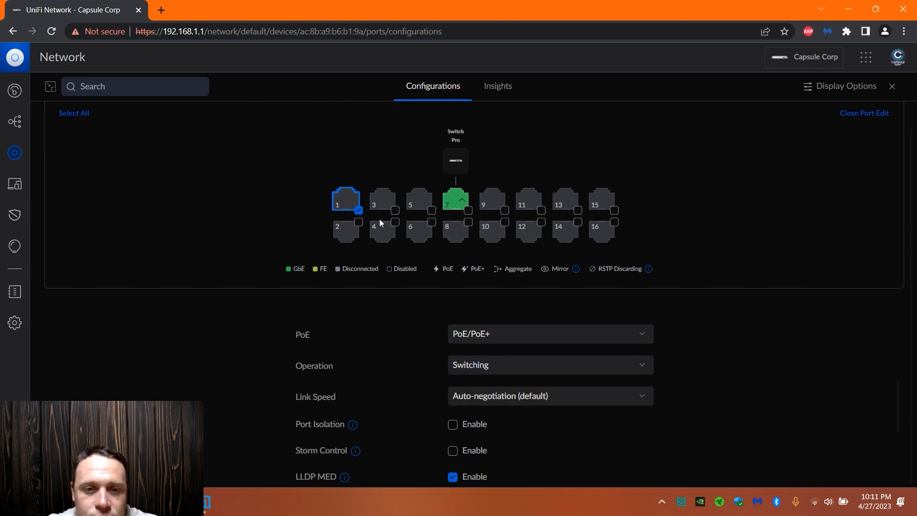
# - Set port 1 to Aggregate through Port - 2, then cancel the change
pyautogui.click(382, 198)
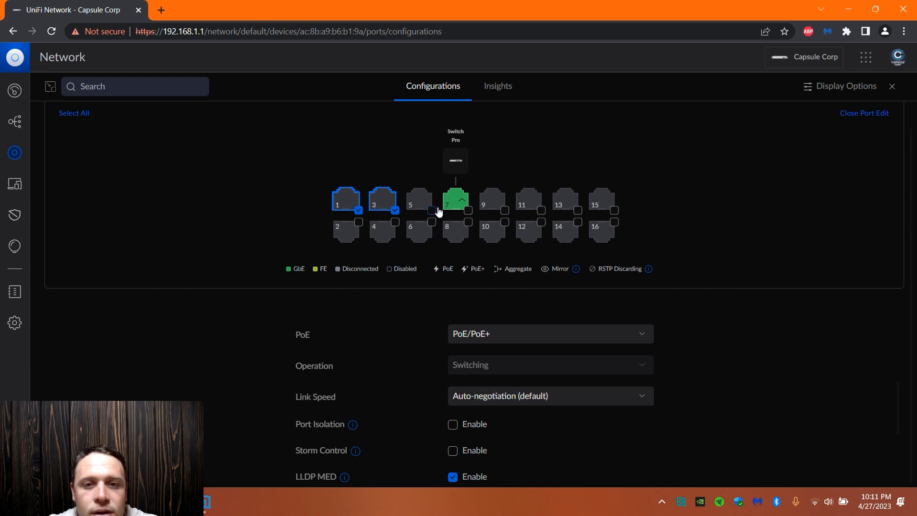
pyautogui.click(382, 198)
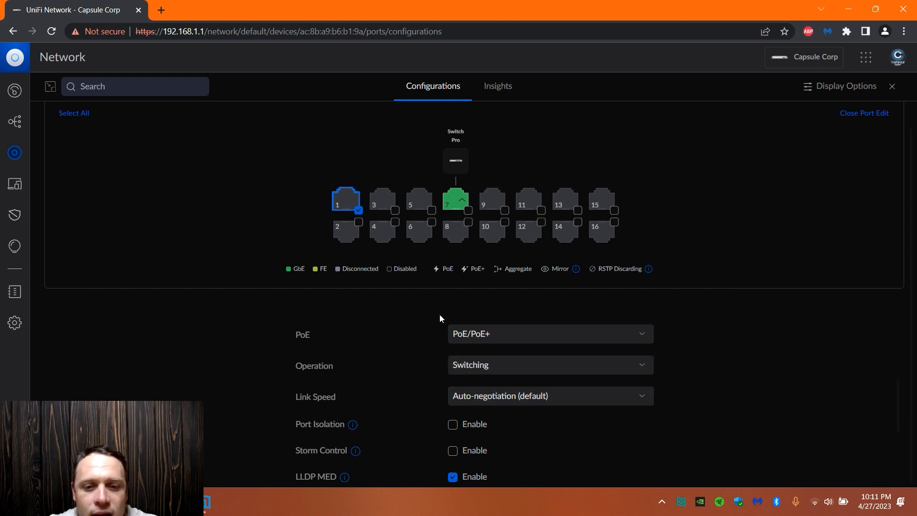
pyautogui.click(548, 364)
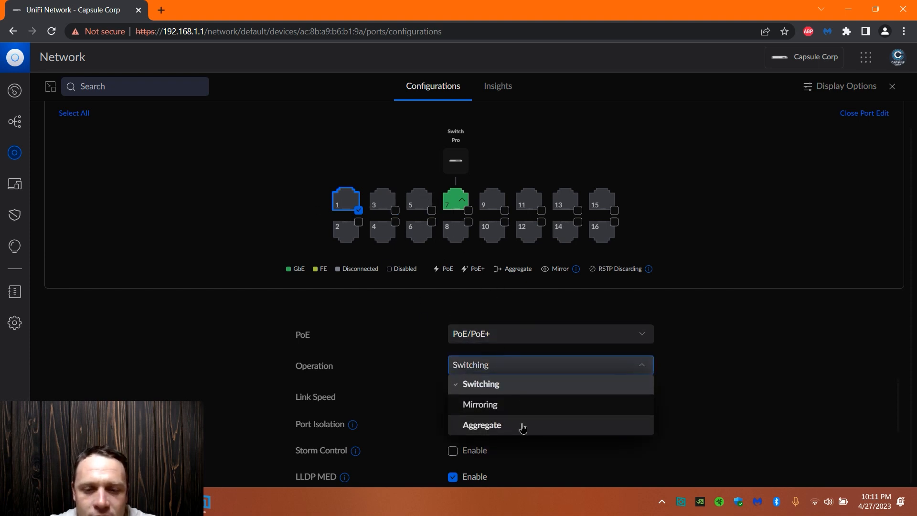
pyautogui.click(481, 424)
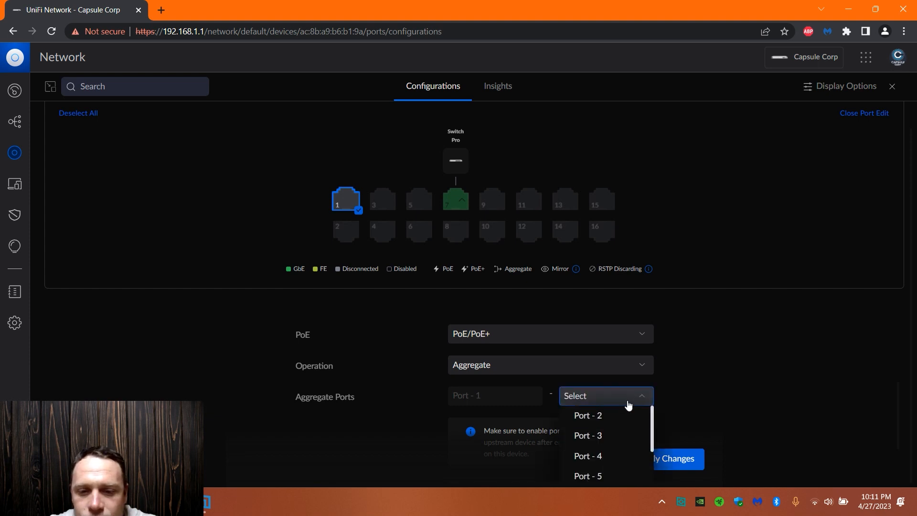
pyautogui.click(587, 414)
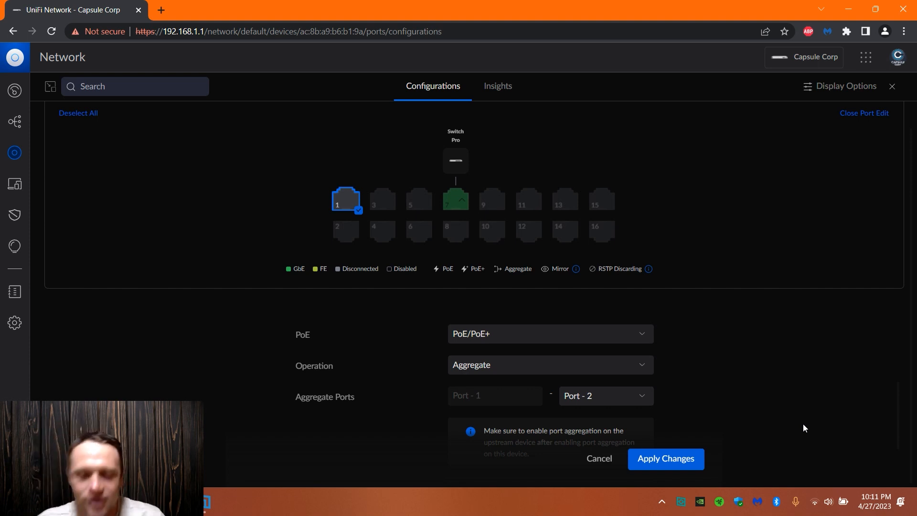
pyautogui.moveTo(718, 432)
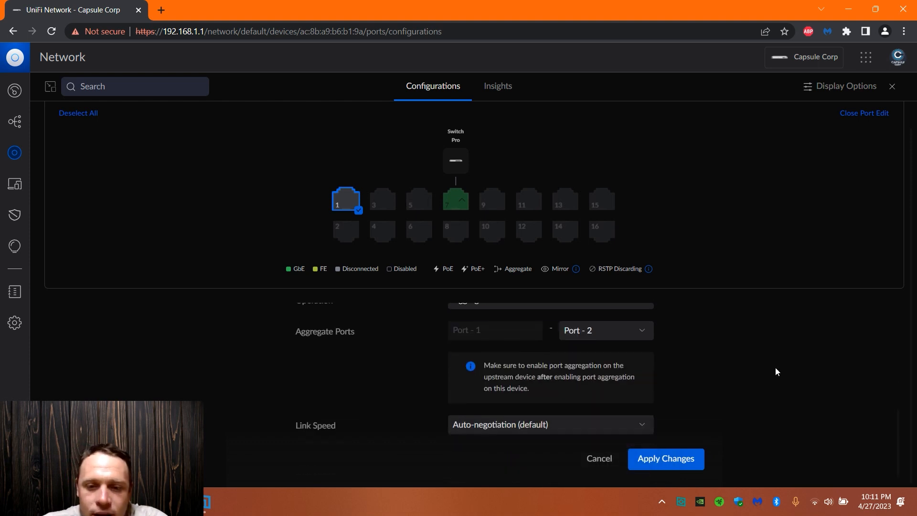
pyautogui.moveTo(598, 459)
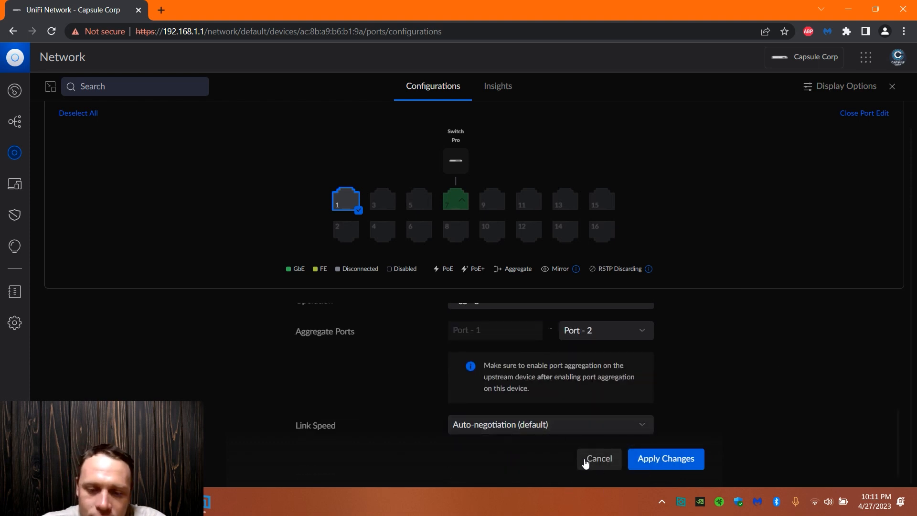
pyautogui.click(598, 458)
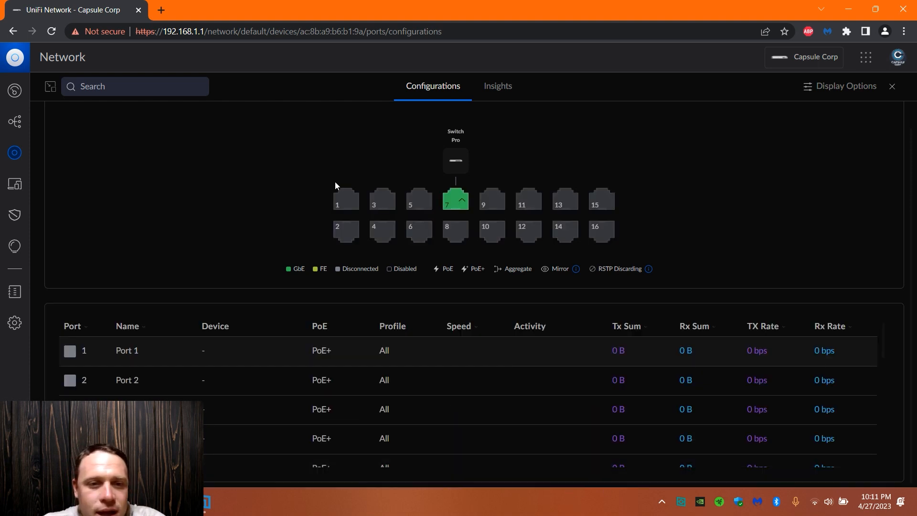
# - Review port 1's Port Profile Override options, enable Egress Rate Limit, then cancel the edits
pyautogui.click(346, 199)
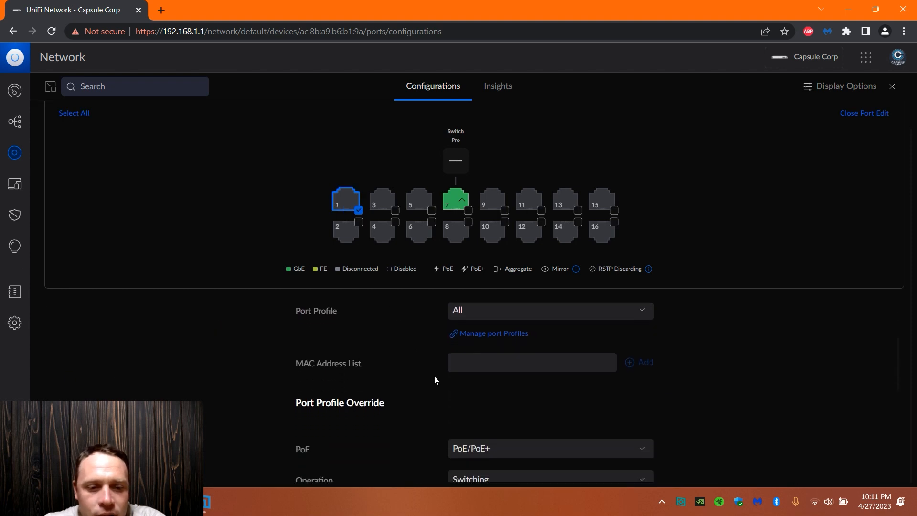
pyautogui.scroll(-3)
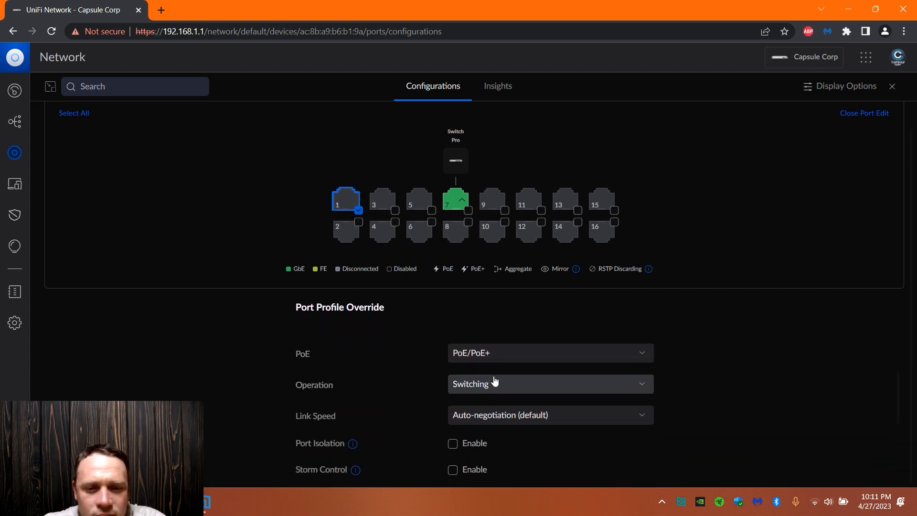
pyautogui.scroll(-3)
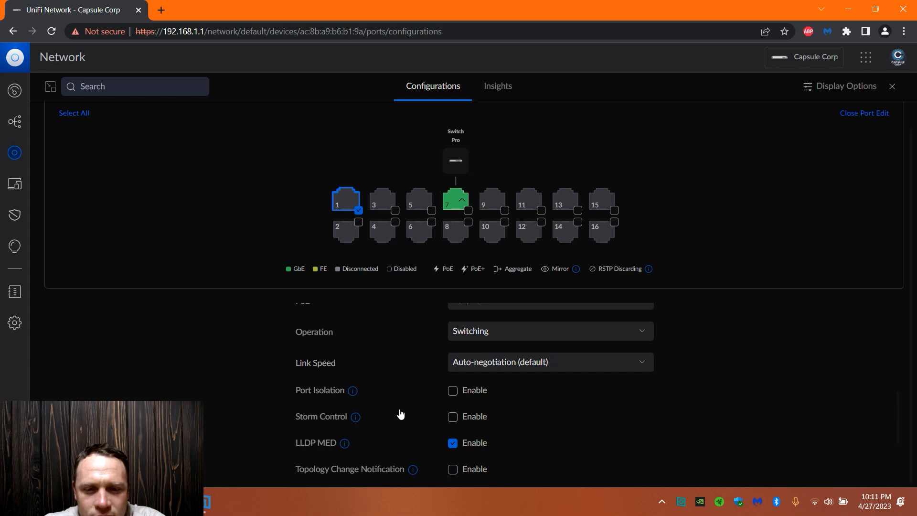
pyautogui.scroll(-3)
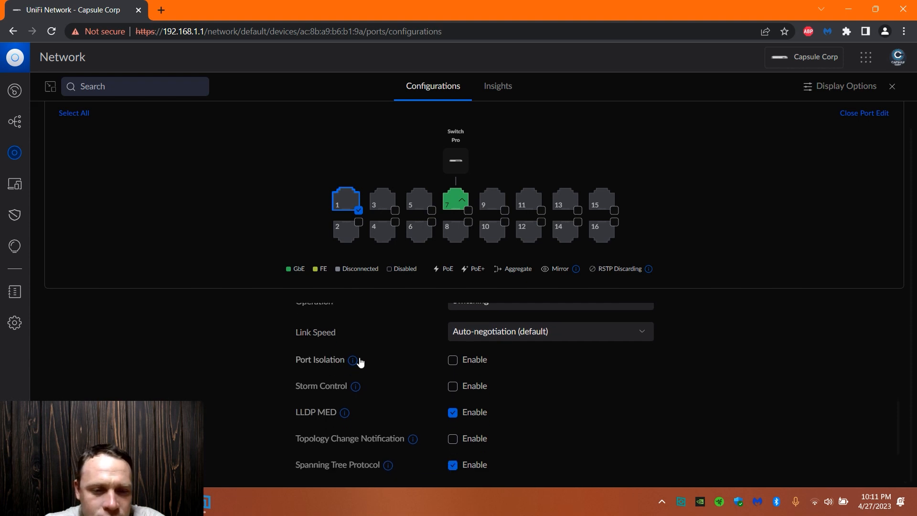
pyautogui.moveTo(352, 359)
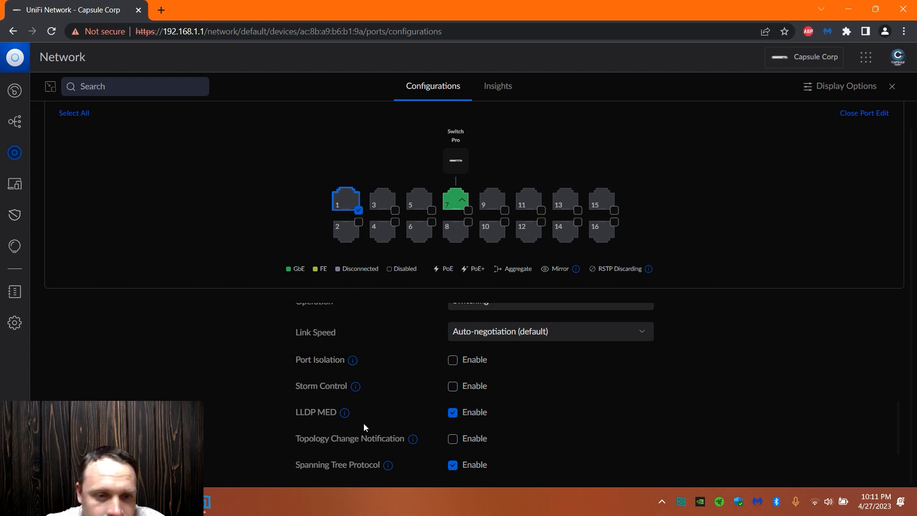
pyautogui.scroll(-3)
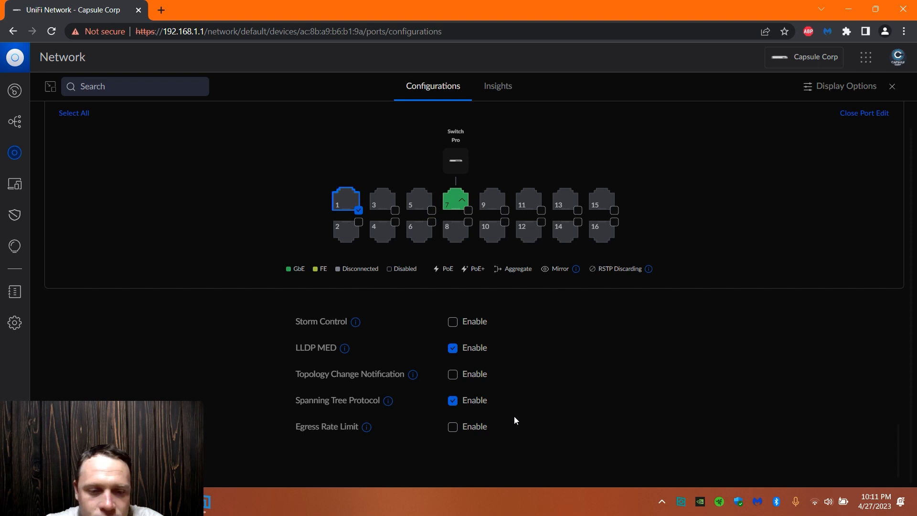
pyautogui.moveTo(499, 416)
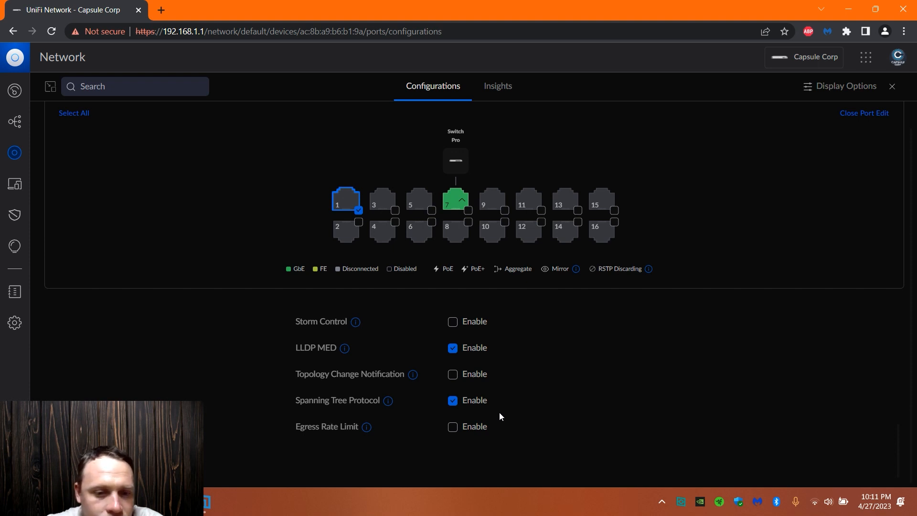
pyautogui.moveTo(440, 465)
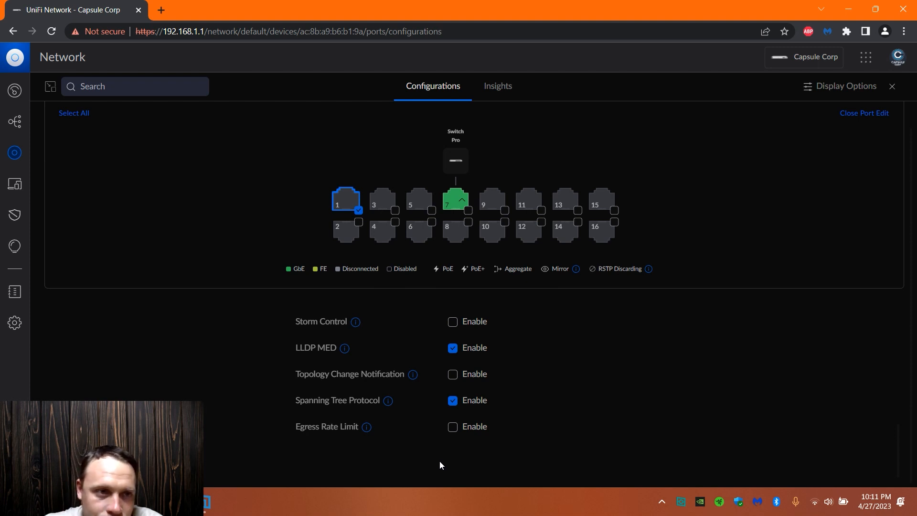
pyautogui.moveTo(283, 419)
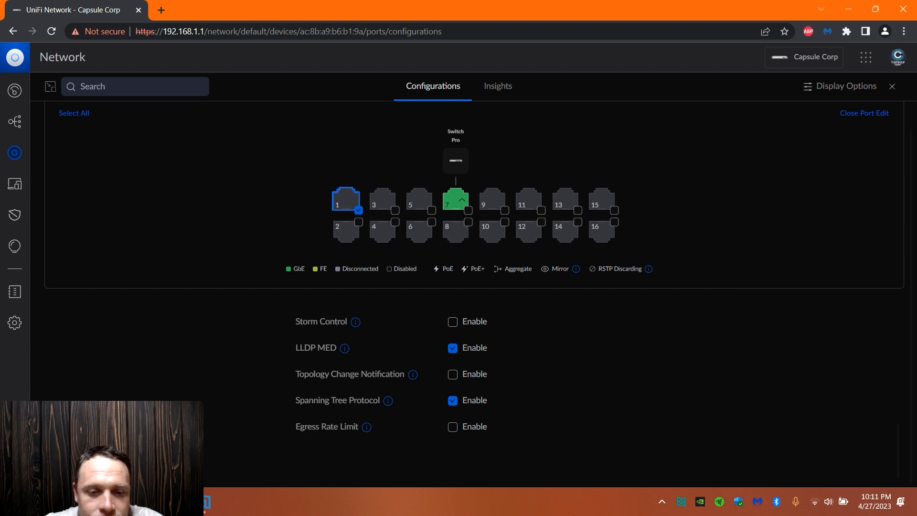
pyautogui.moveTo(387, 400)
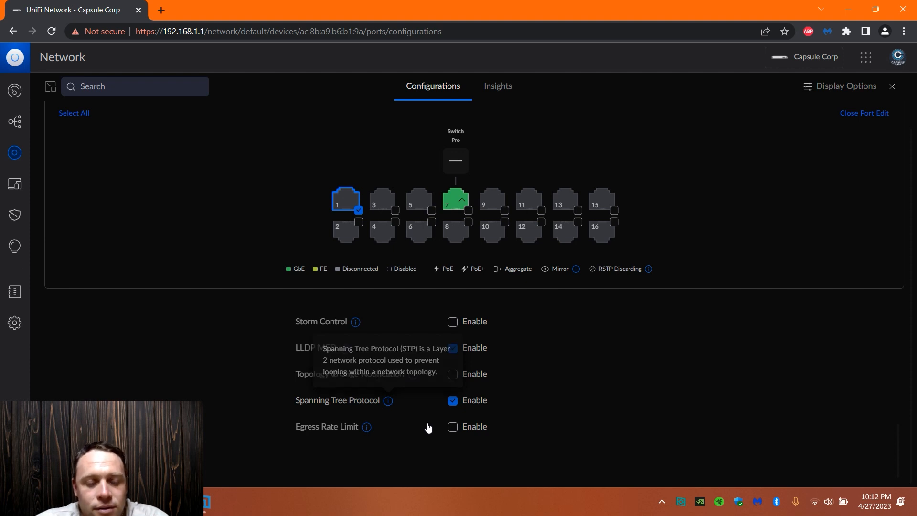
pyautogui.moveTo(542, 485)
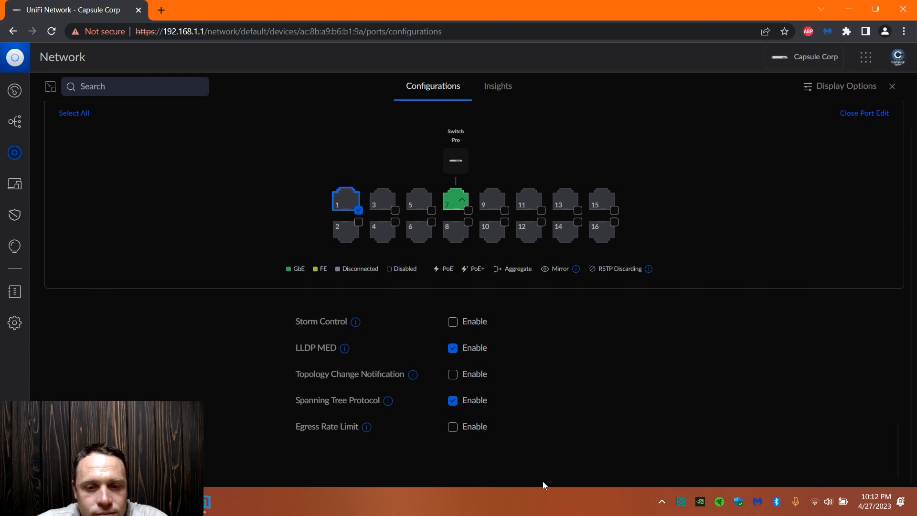
pyautogui.scroll(3)
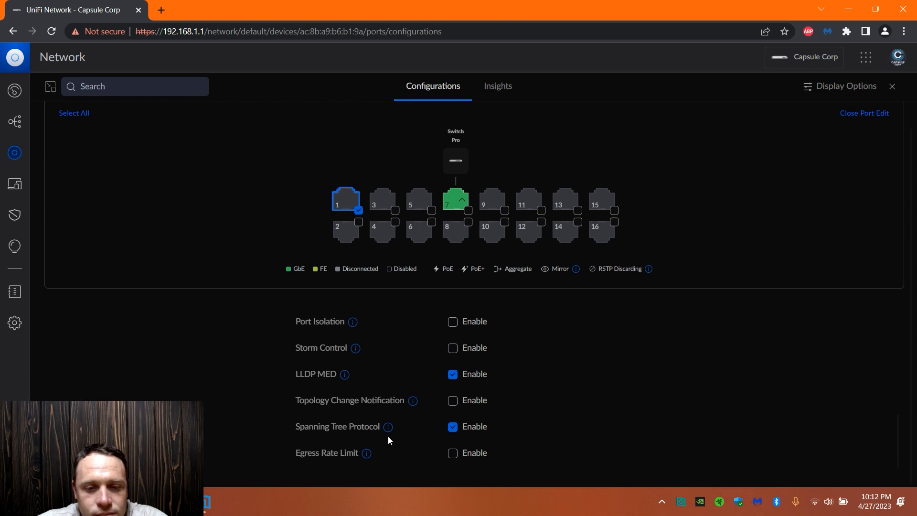
pyautogui.moveTo(387, 426)
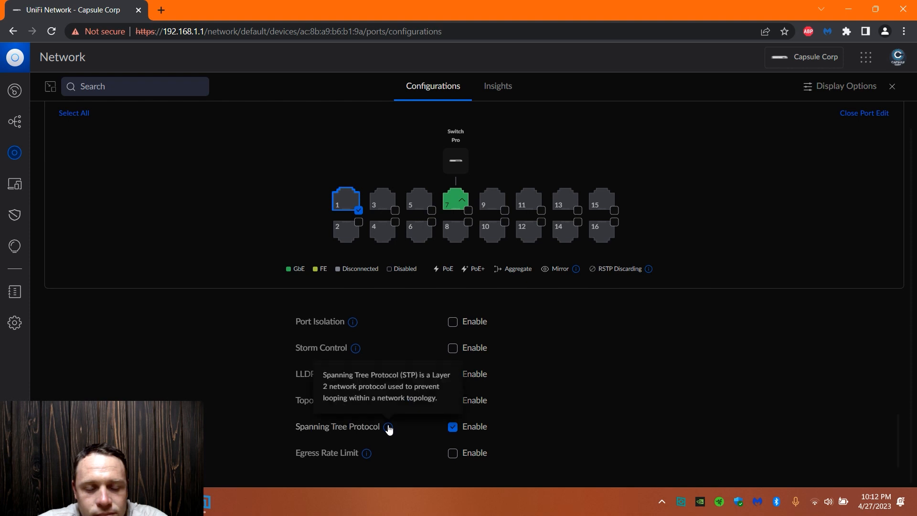
pyautogui.moveTo(412, 402)
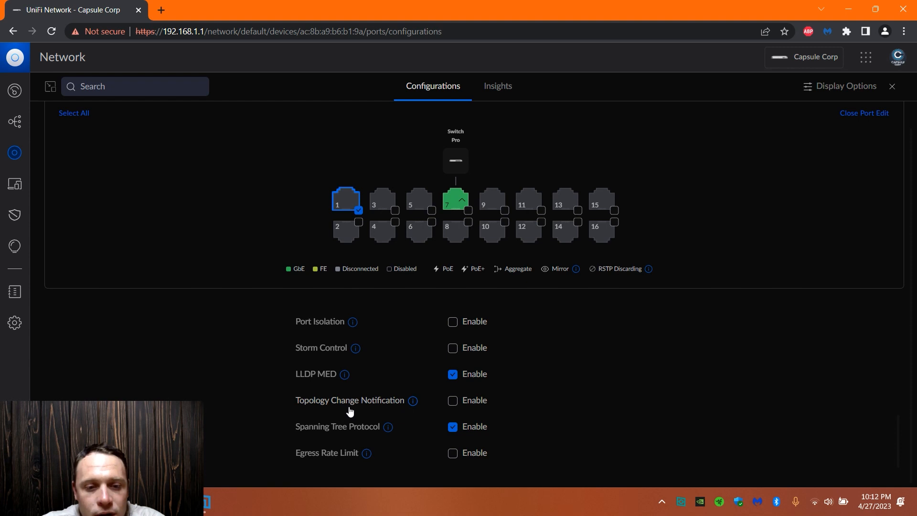
pyautogui.moveTo(438, 496)
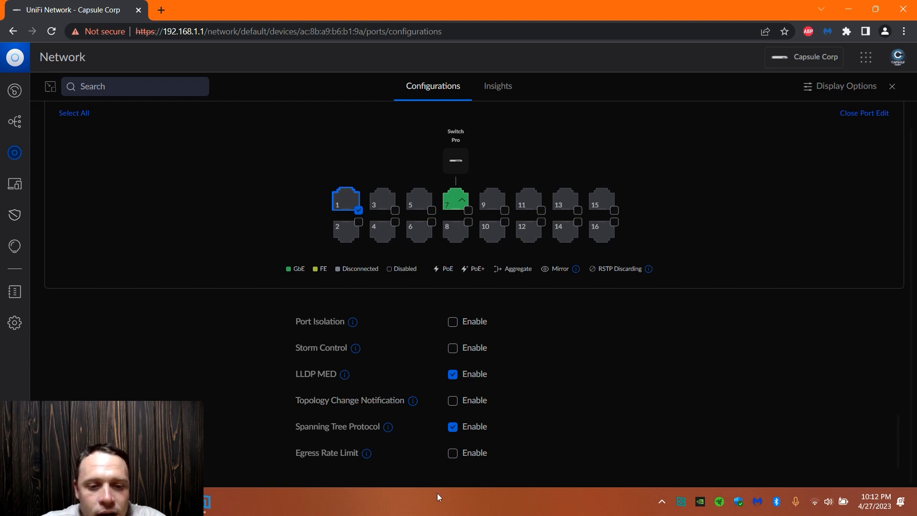
pyautogui.moveTo(372, 509)
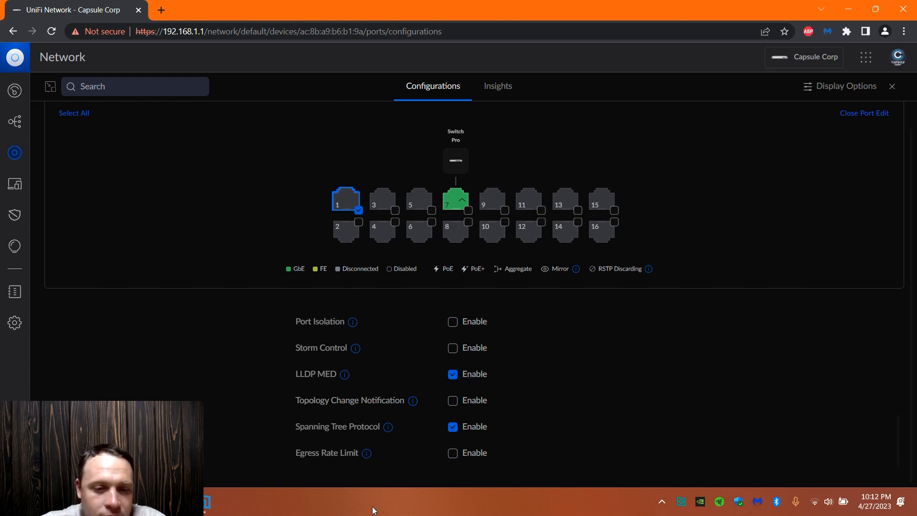
pyautogui.moveTo(359, 464)
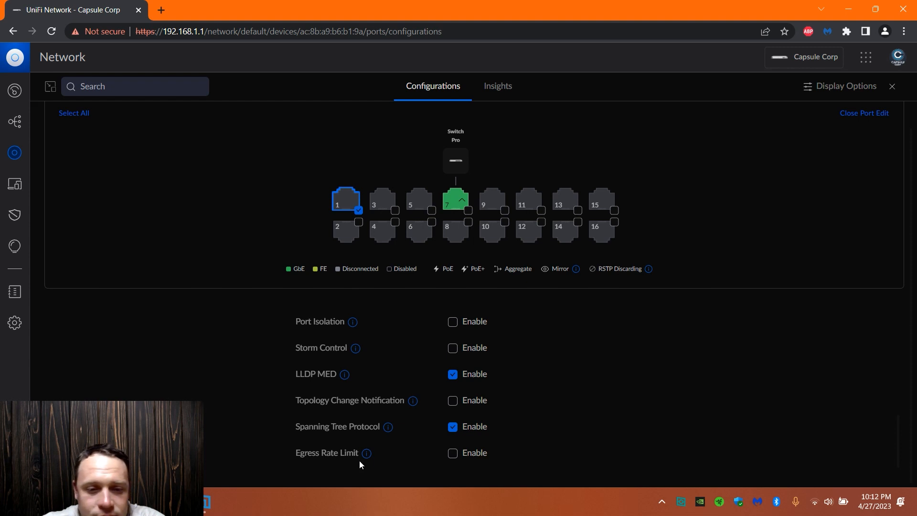
pyautogui.moveTo(366, 453)
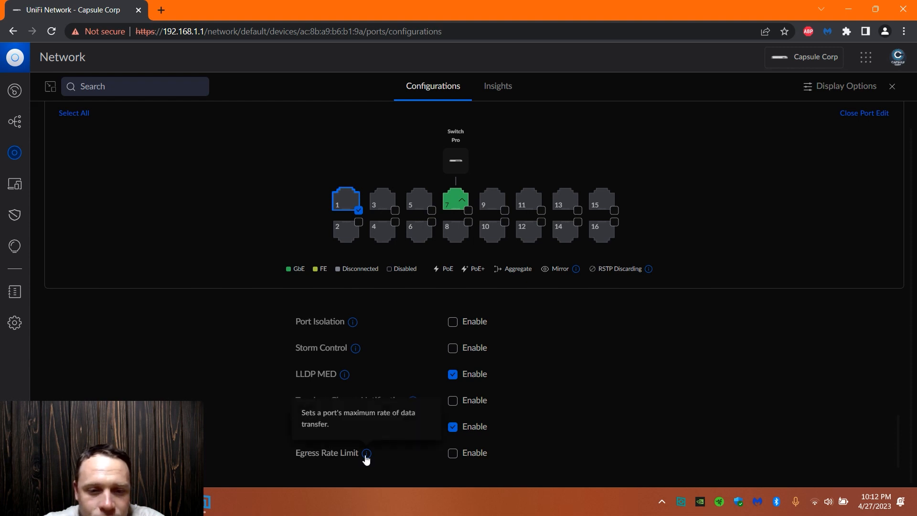
pyautogui.click(452, 452)
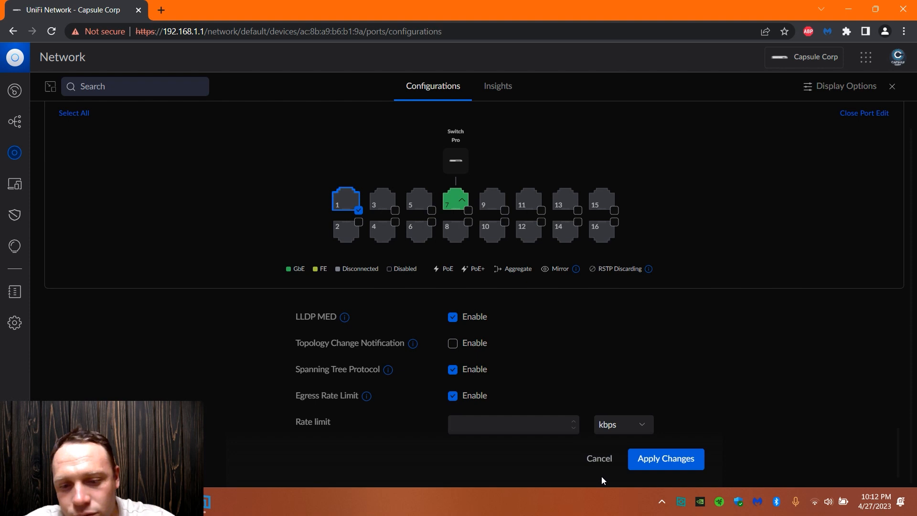
pyautogui.click(598, 458)
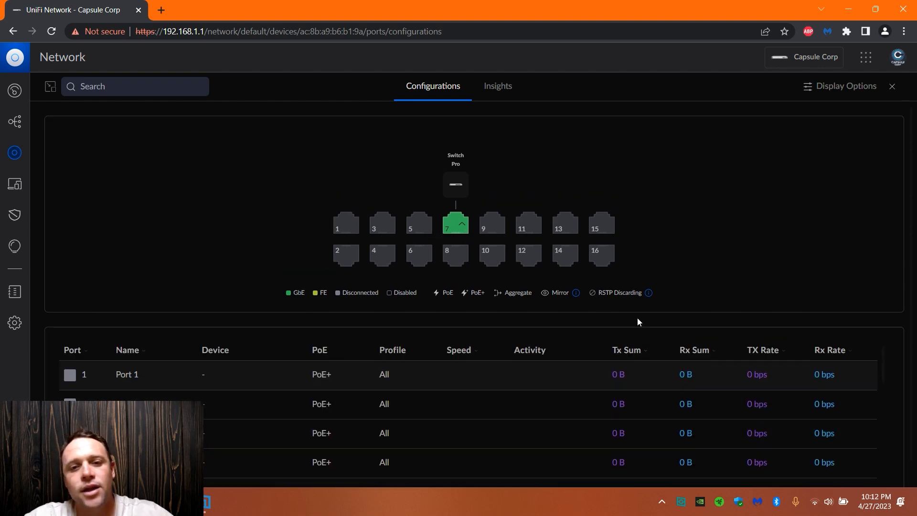
# - Select port 11, briefly edit ports 5 and 11 together, then reopen port 11 alone with profile All
pyautogui.click(522, 223)
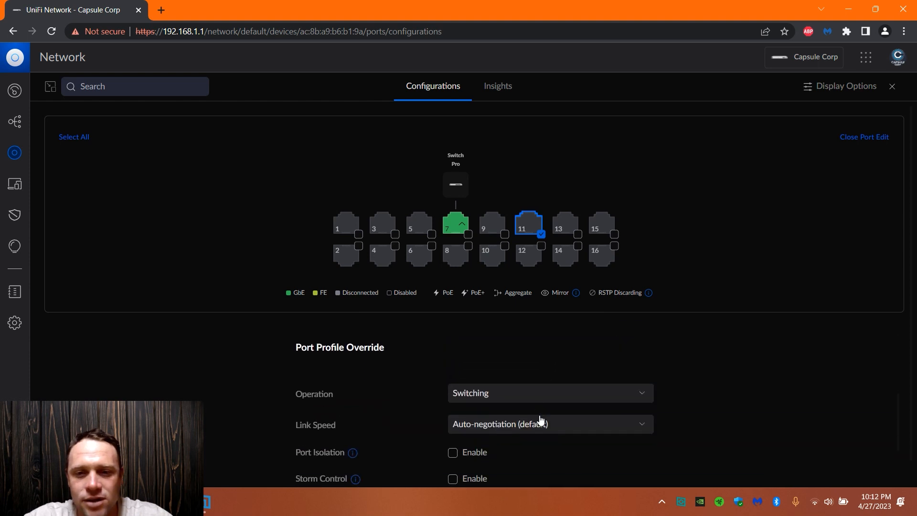
pyautogui.scroll(3)
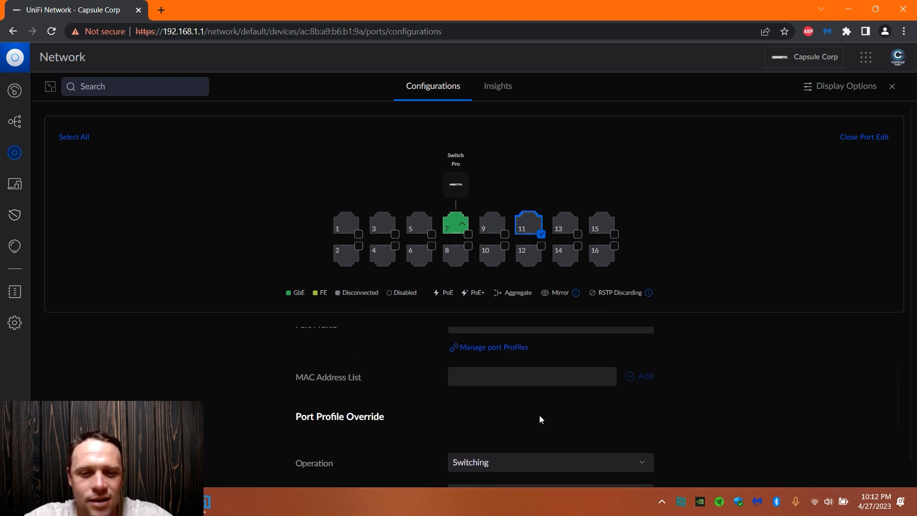
pyautogui.scroll(-3)
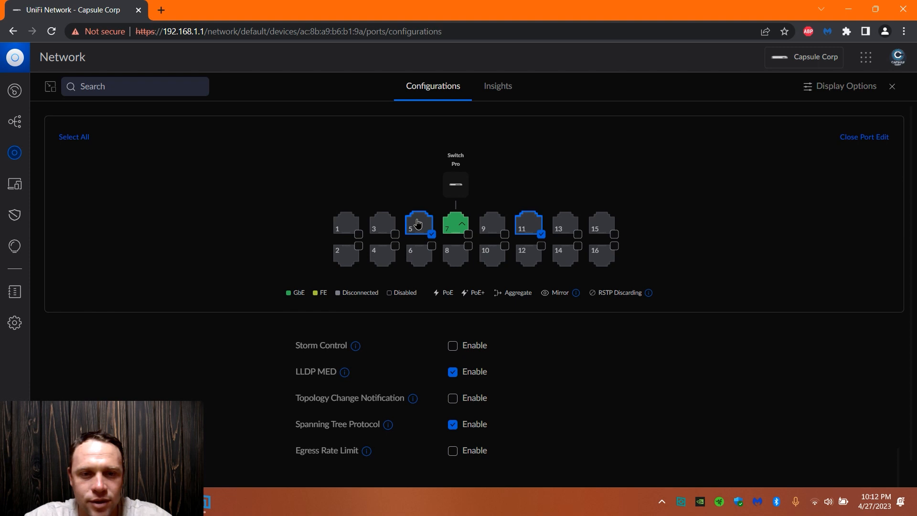
pyautogui.click(863, 137)
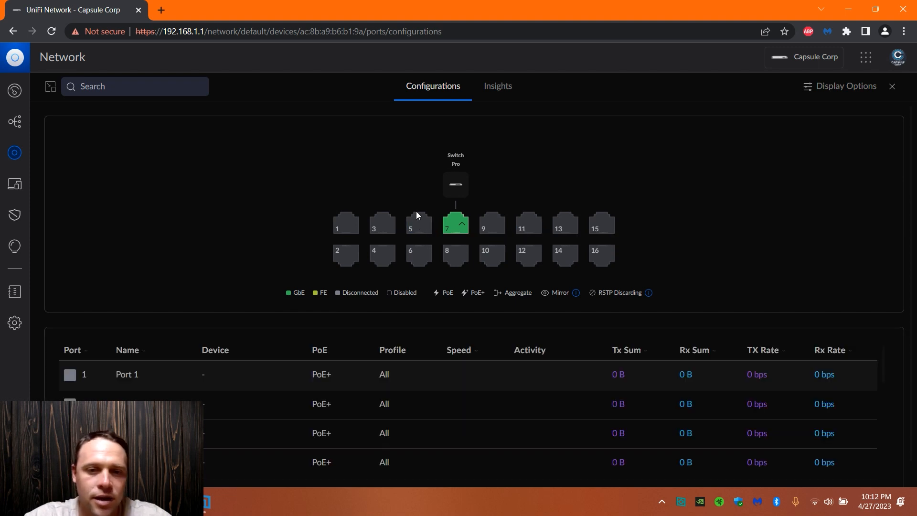
pyautogui.click(419, 223)
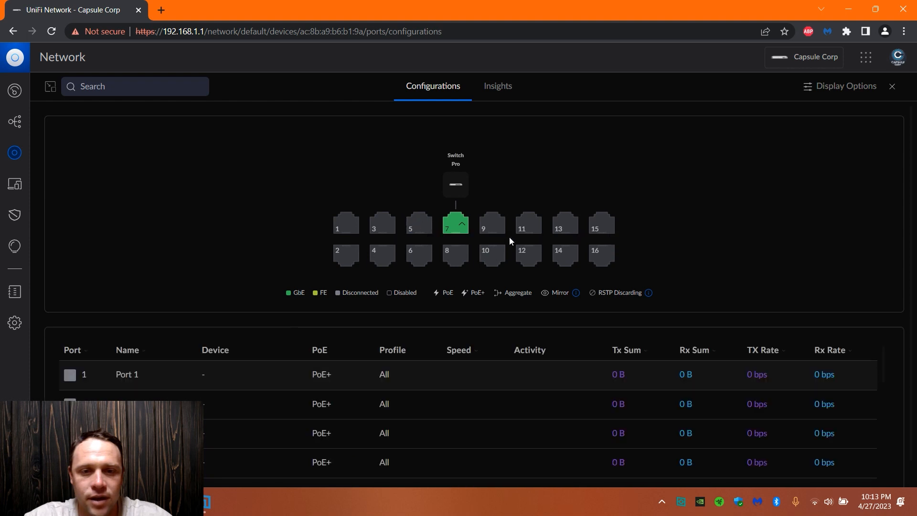
pyautogui.click(529, 222)
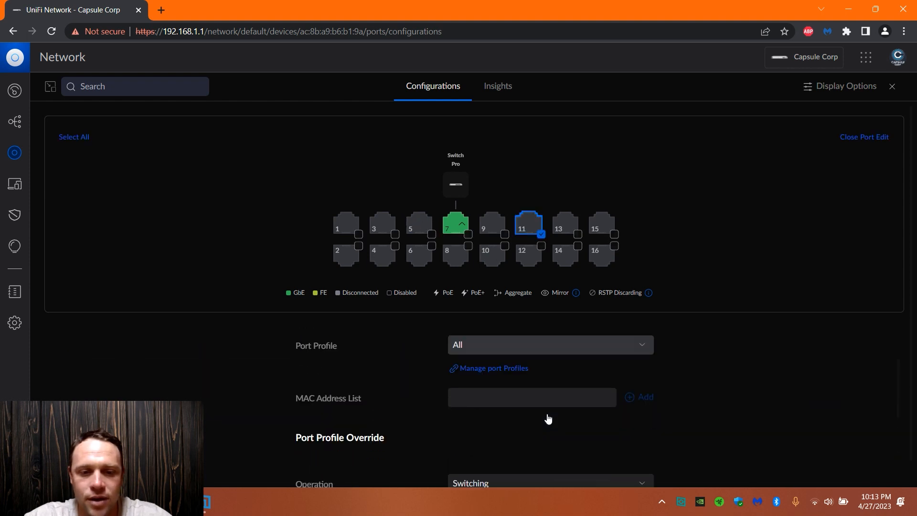